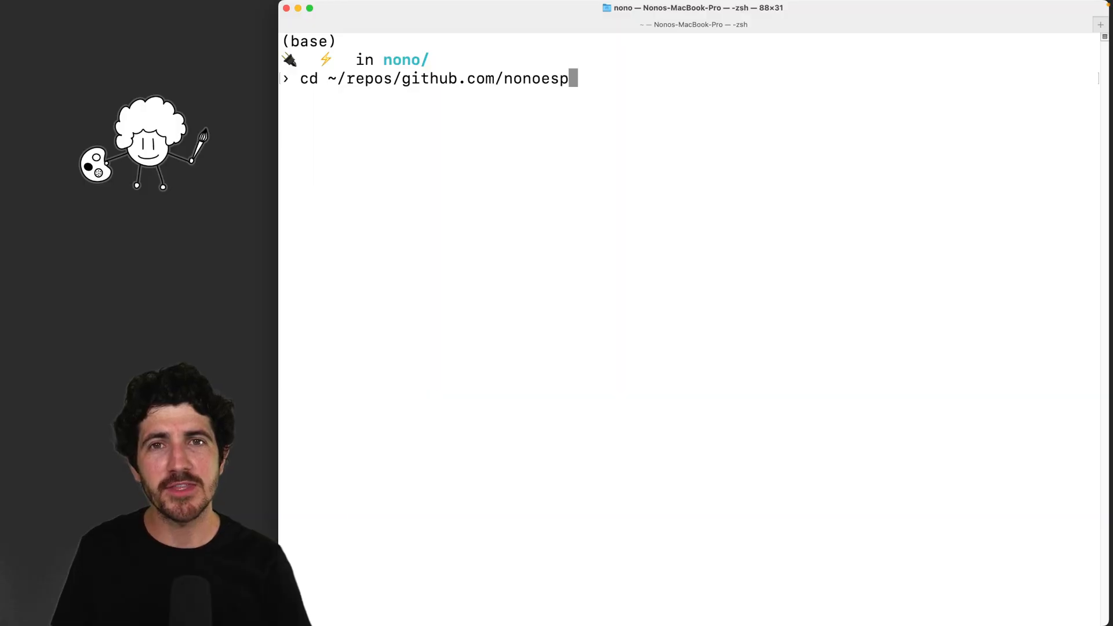
Make a websockets-server-ts folder under live/0083 and cd into it.
type("/")
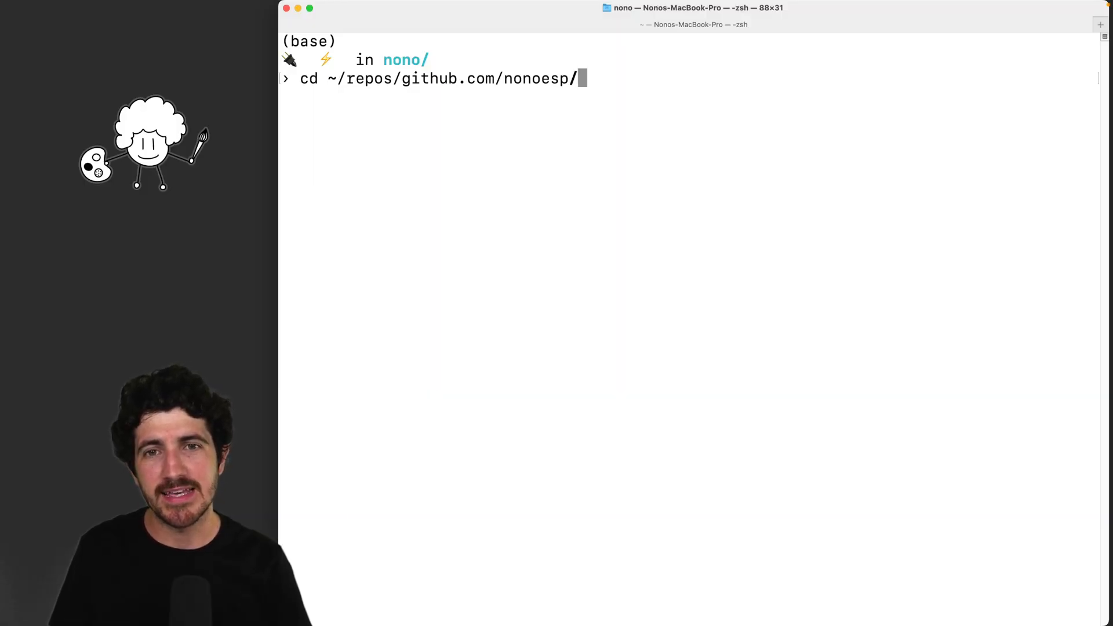
type("live/")
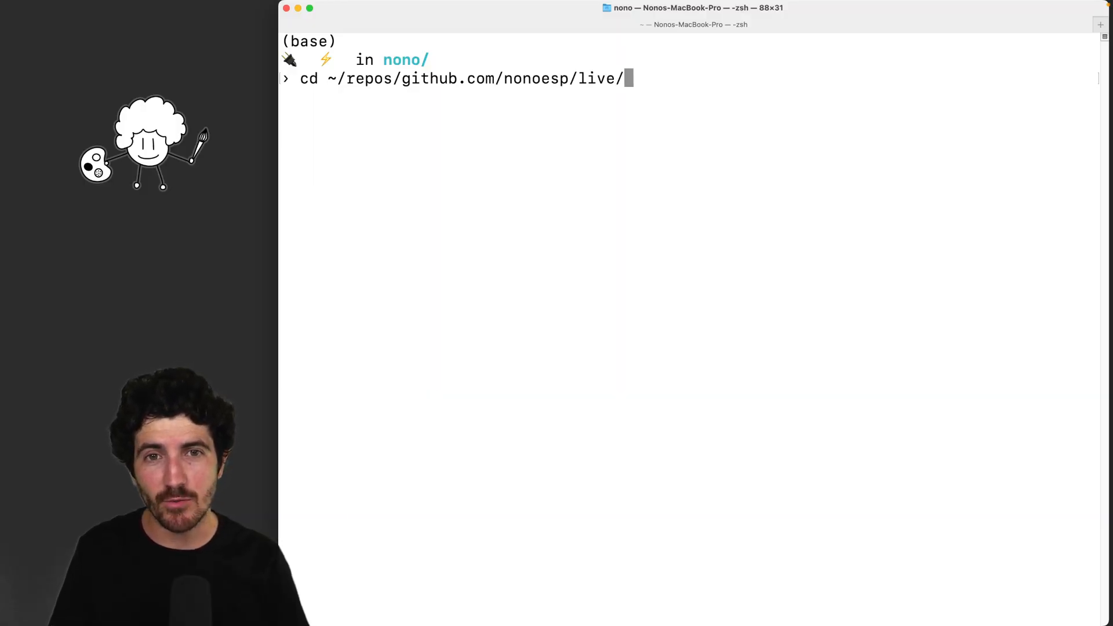
type("mkdir web")
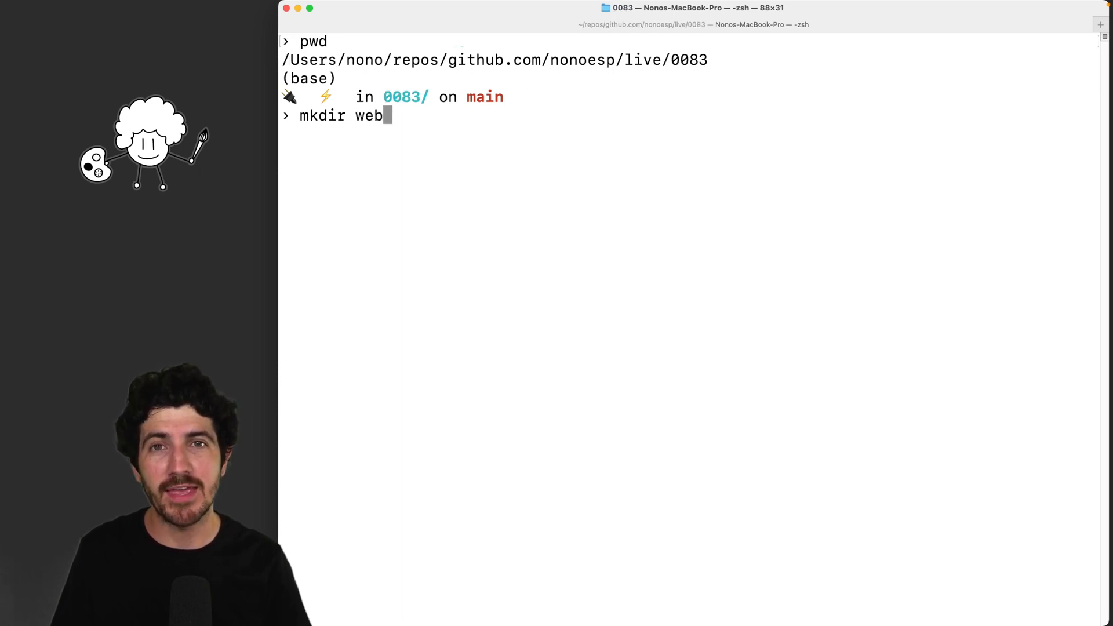
type("sockets")
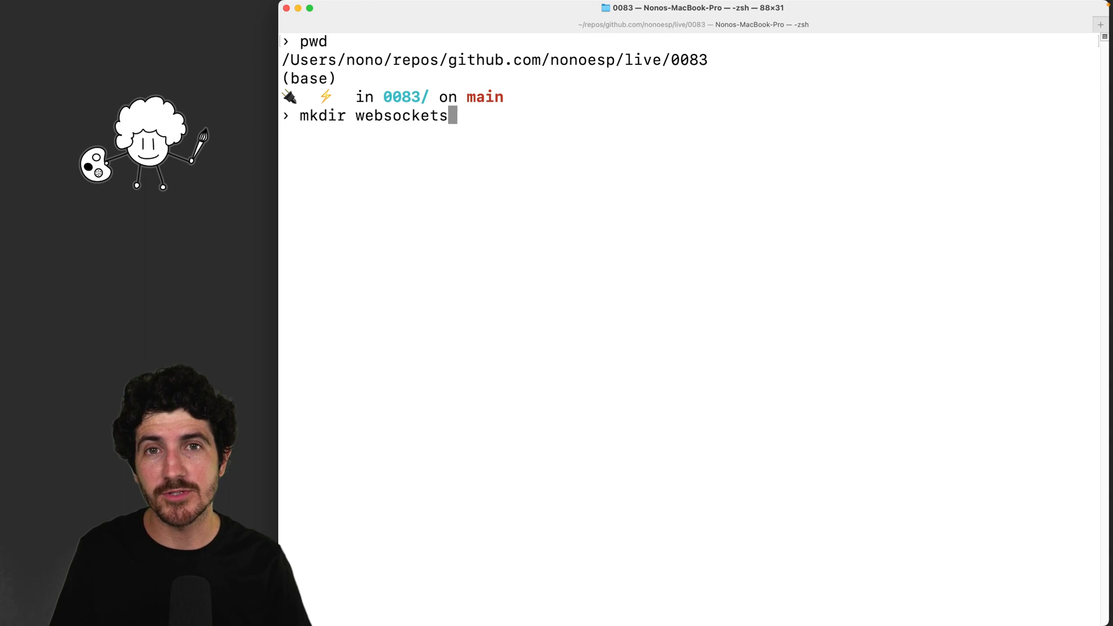
type("-server-ts")
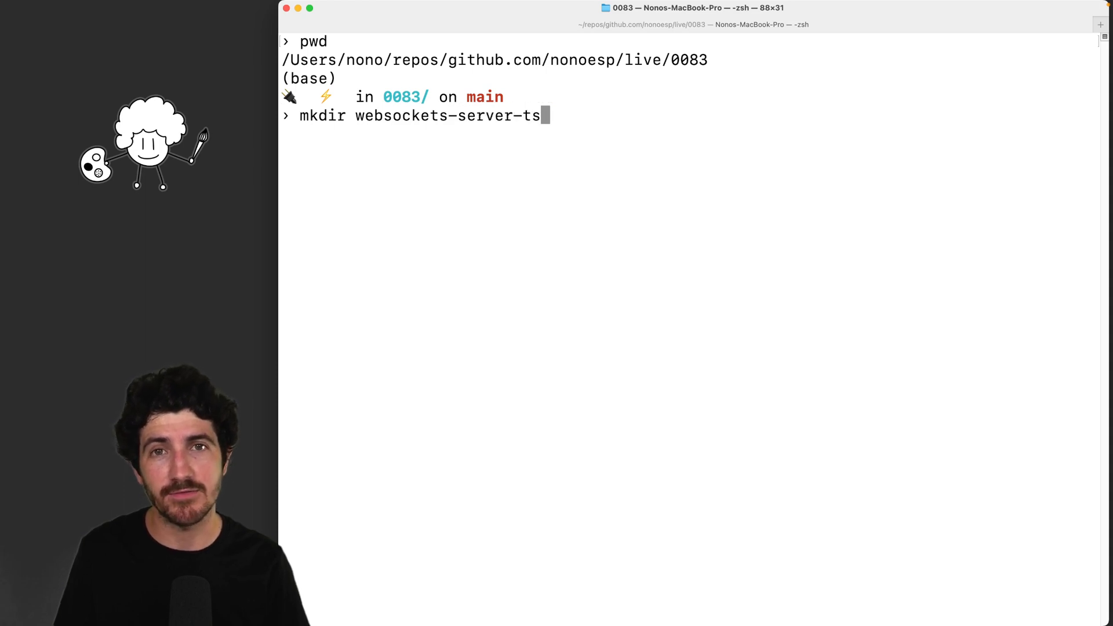
type("cd w")
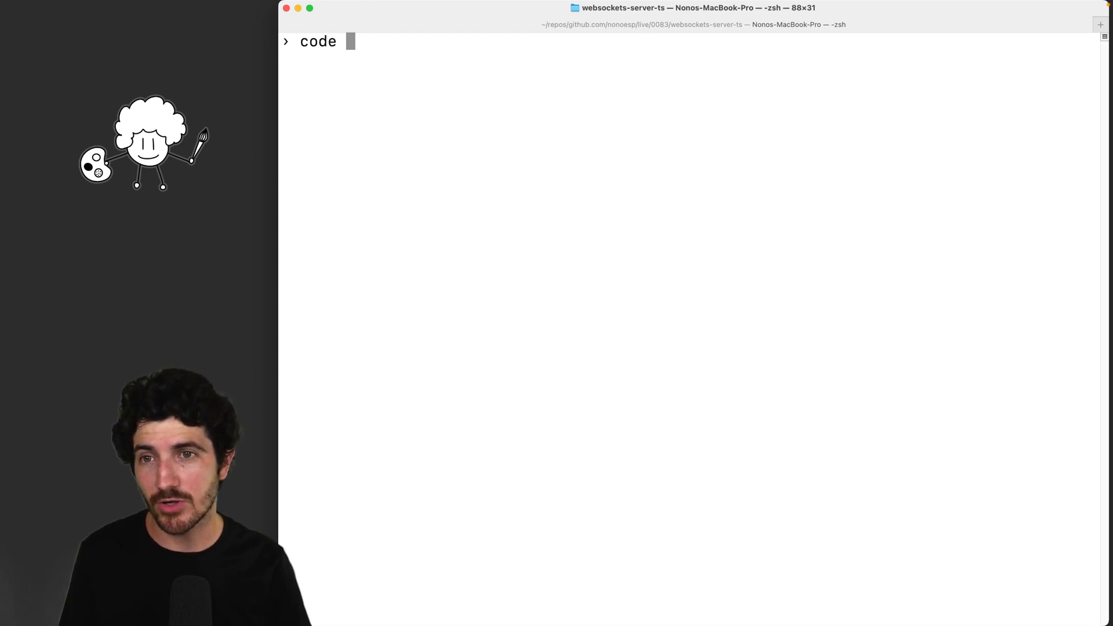
Open the folder in VS Code and run npm init -y in its integrated terminal.
key("Return")
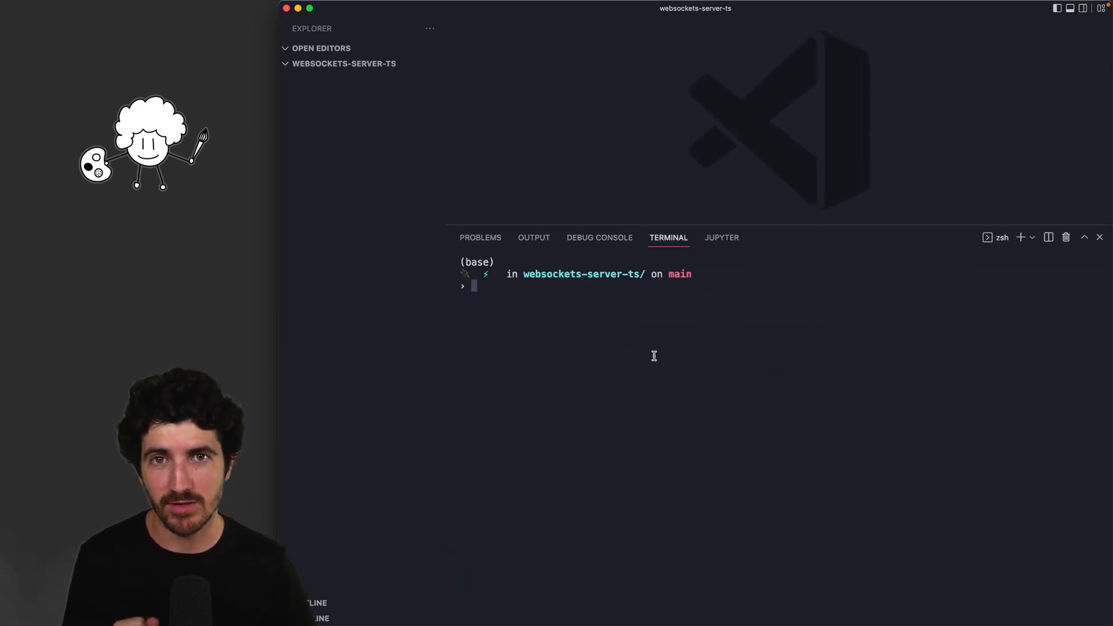
left_click(1083, 237)
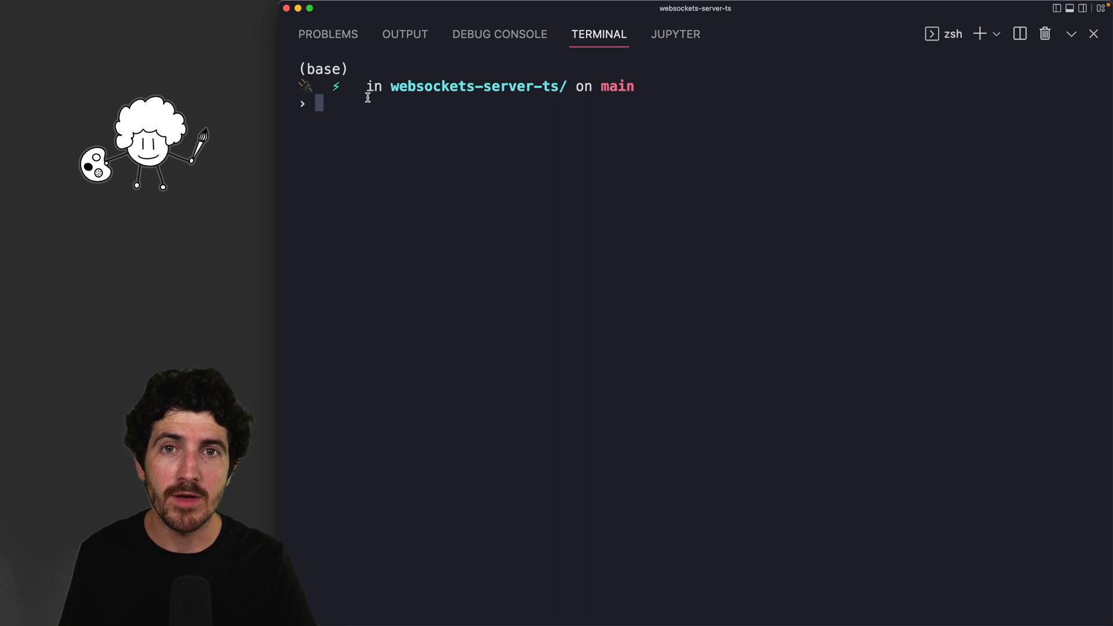
type("npm i")
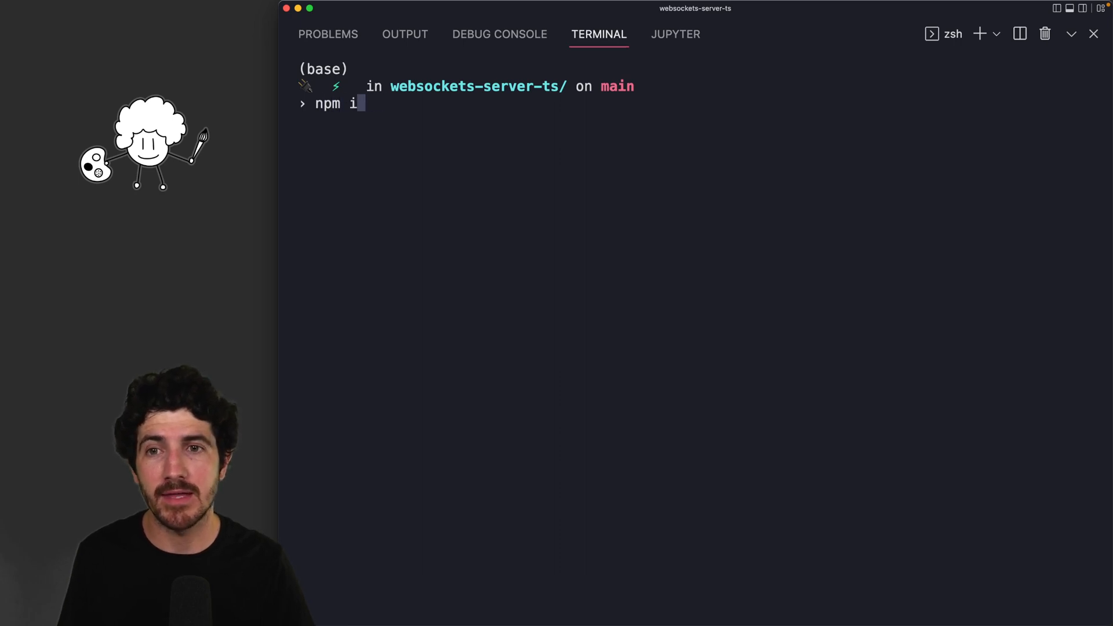
type("nit -y")
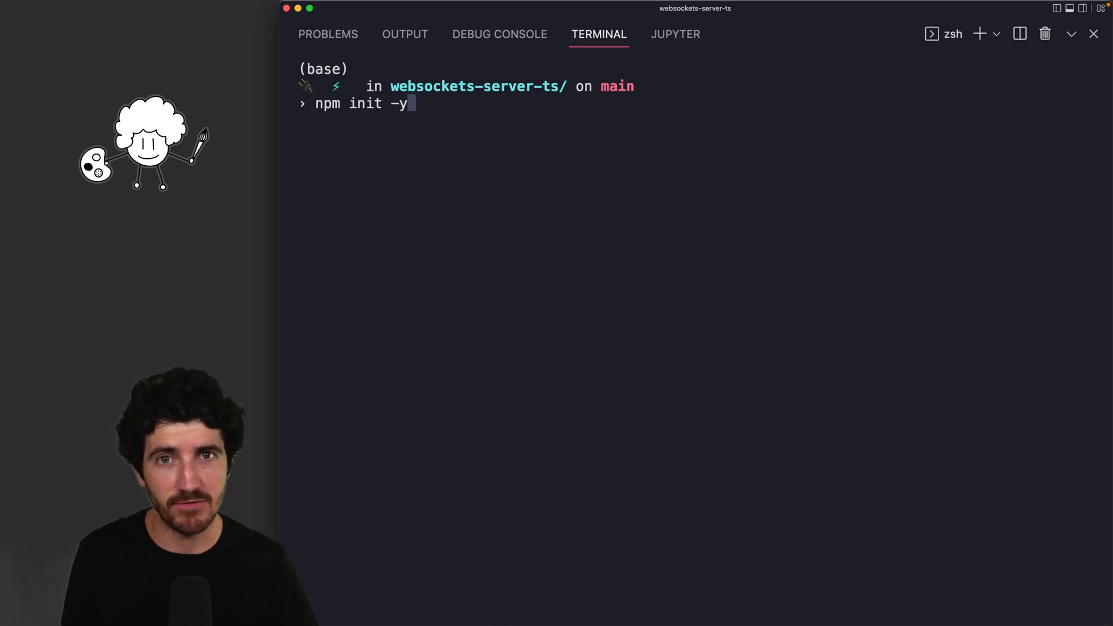
key("Return")
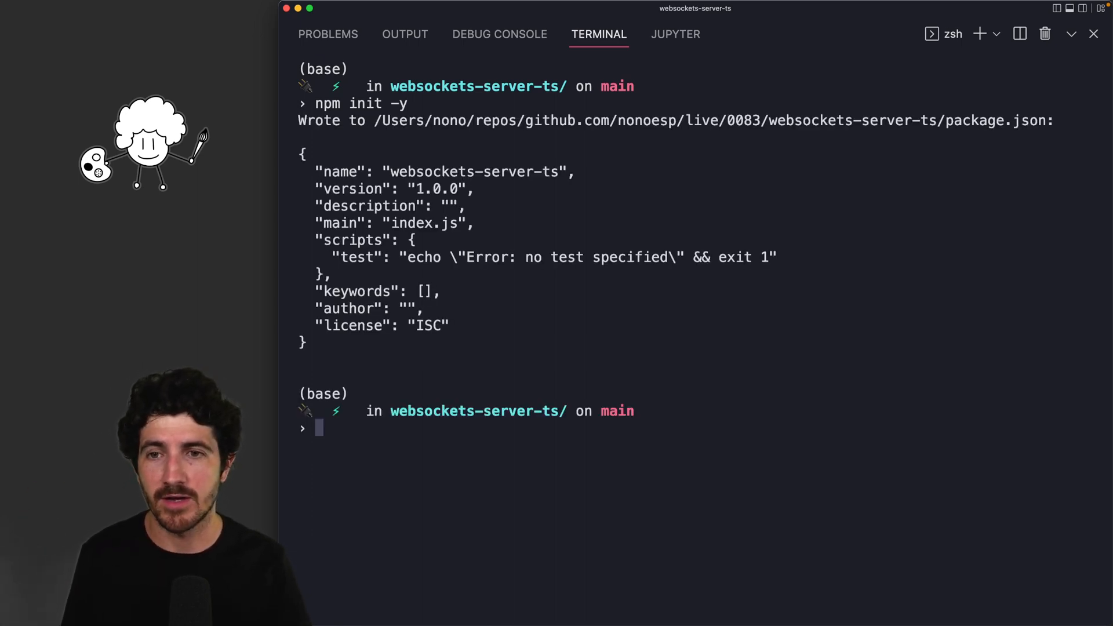
type("ls")
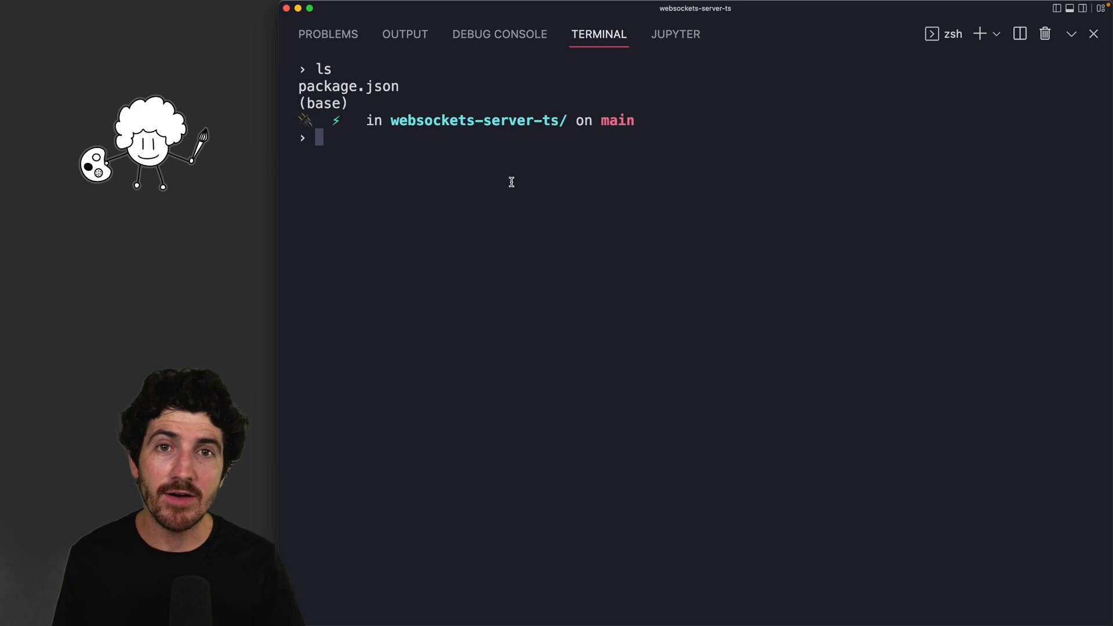
type("npm instal")
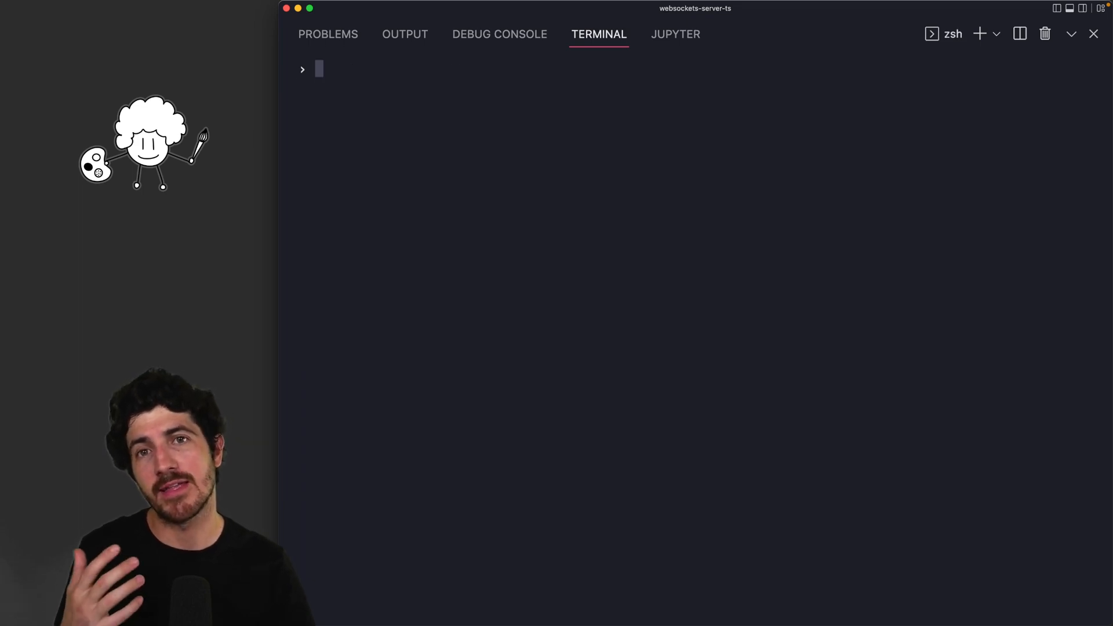
type("npm install --save-d")
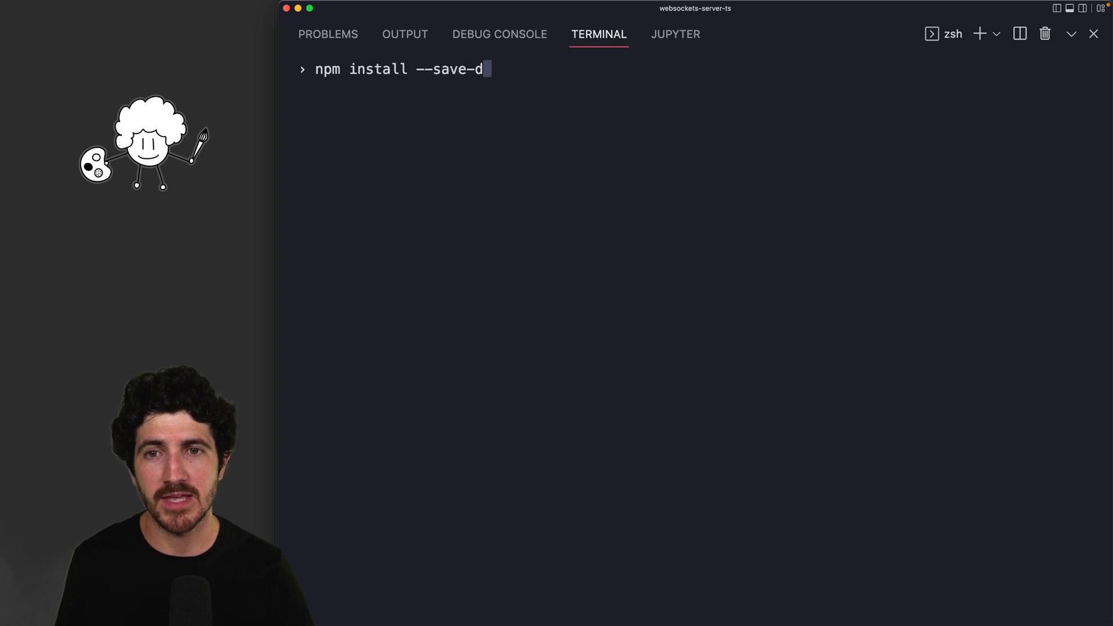
type("ev typescript @types")
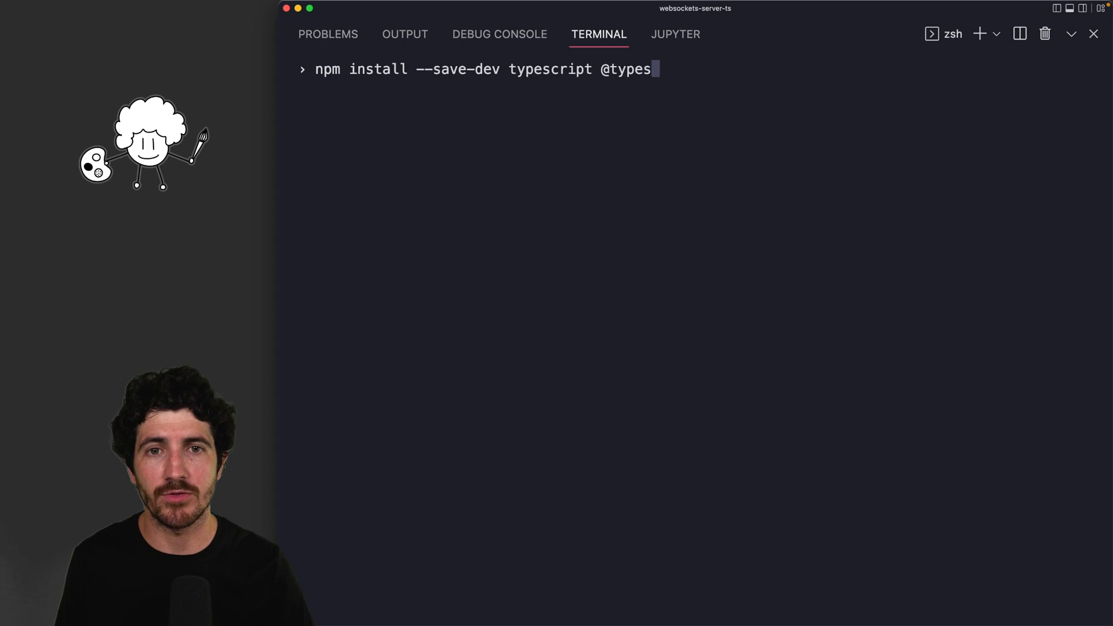
type("/node")
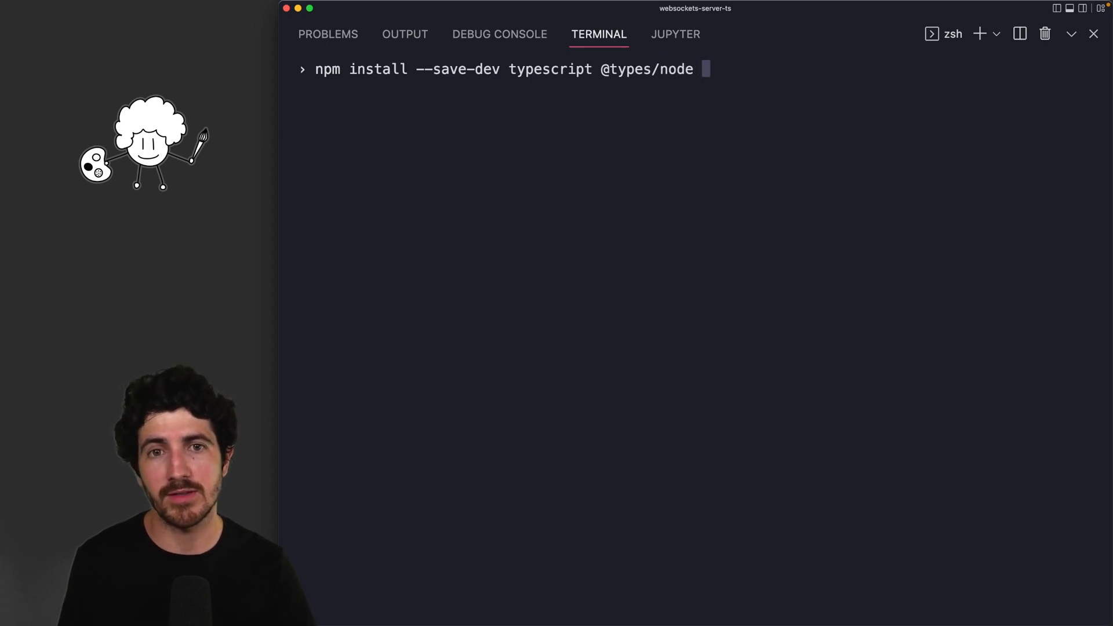
type("@types/ws")
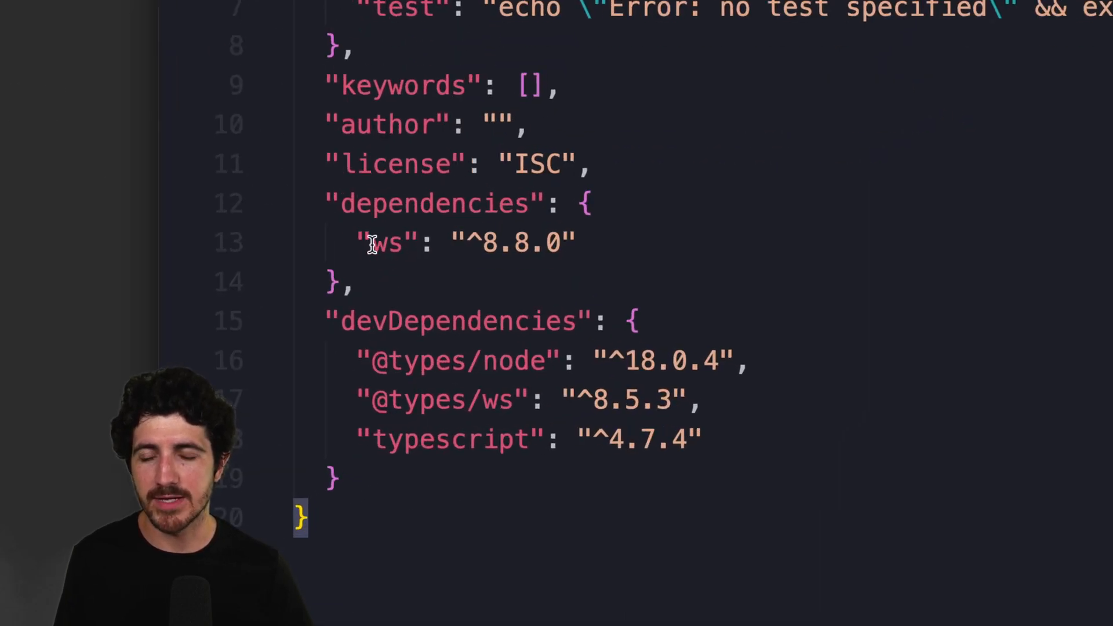
mouse_move(475, 457)
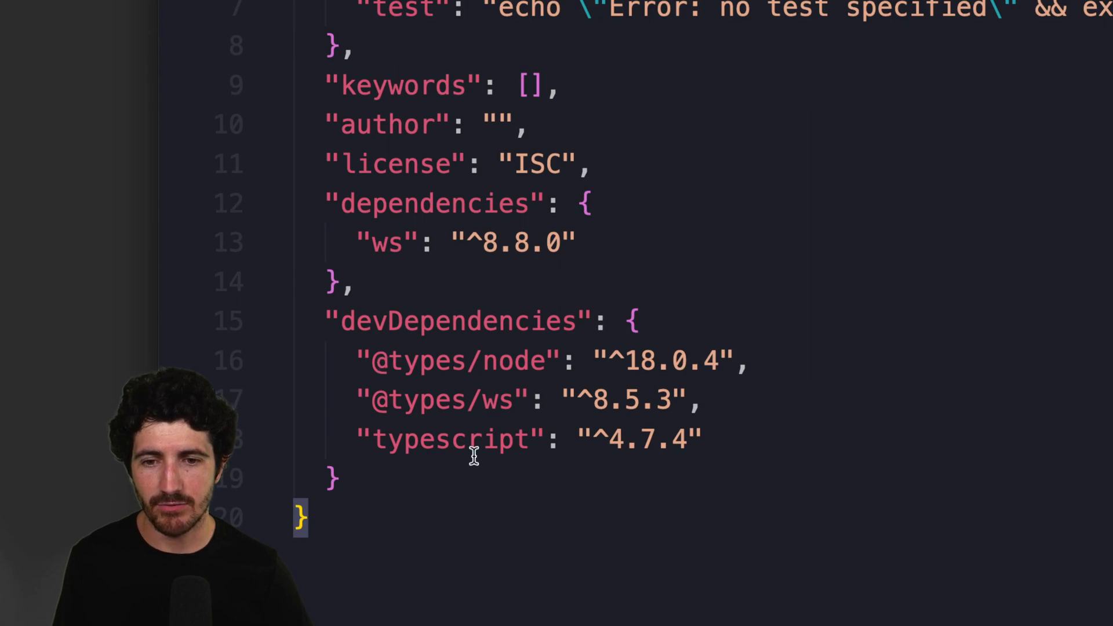
mouse_move(624, 348)
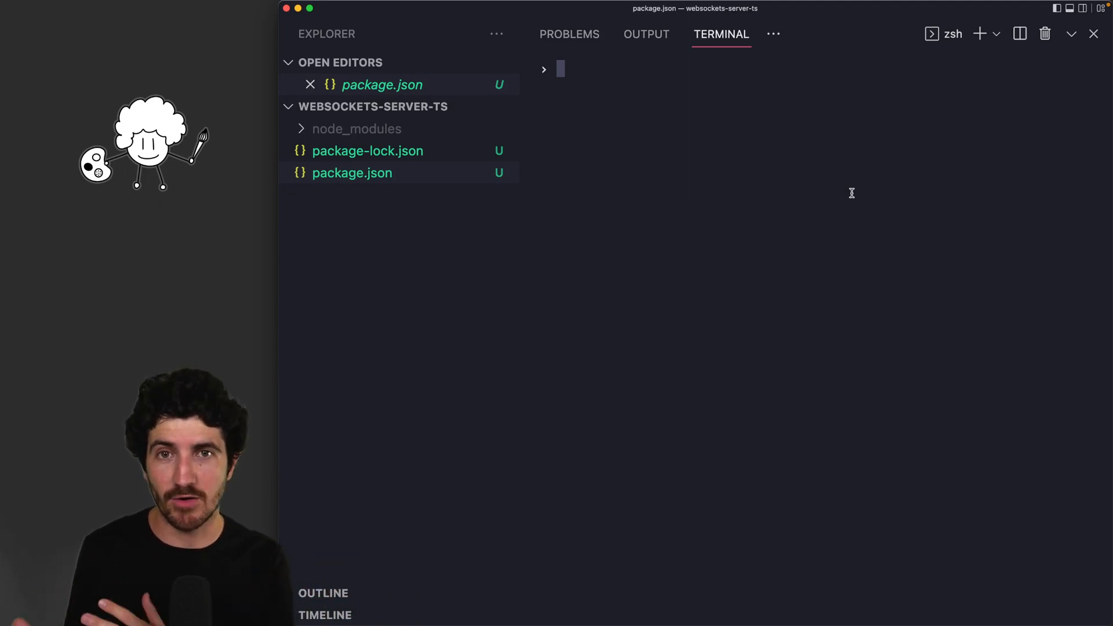
Run tsc --init and review the generated tsconfig.json.
type("tsc --init")
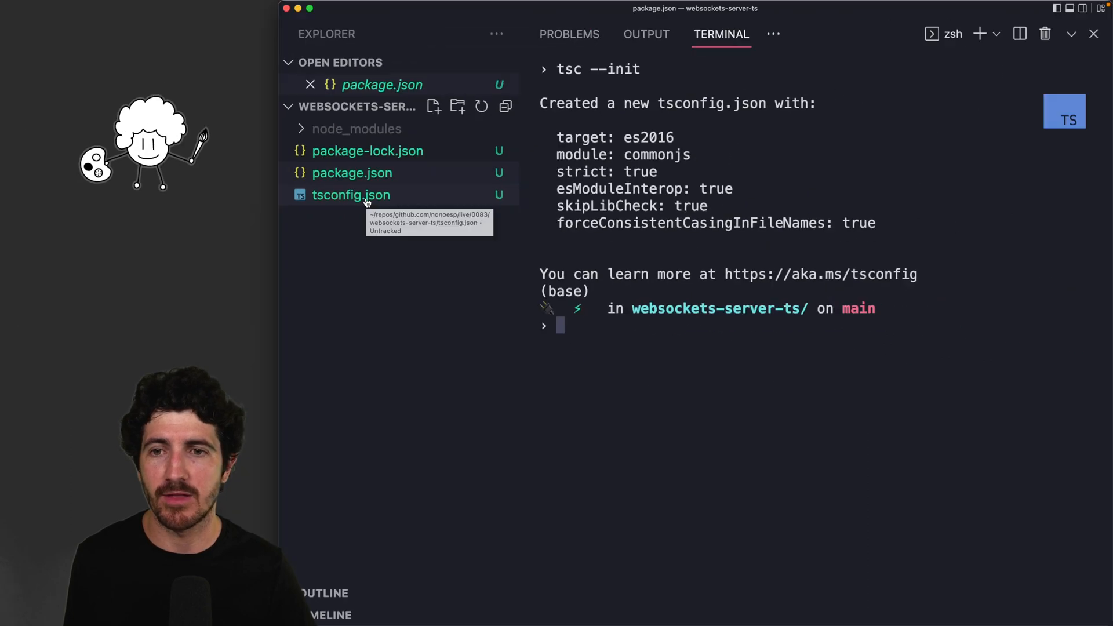
left_click(350, 195)
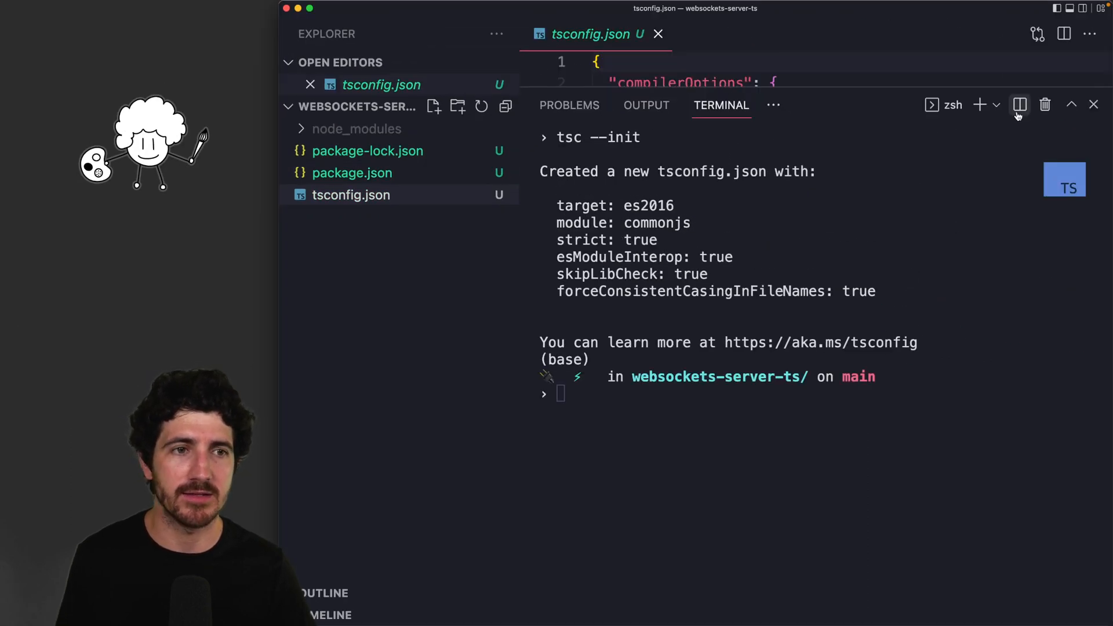
left_click(1020, 104)
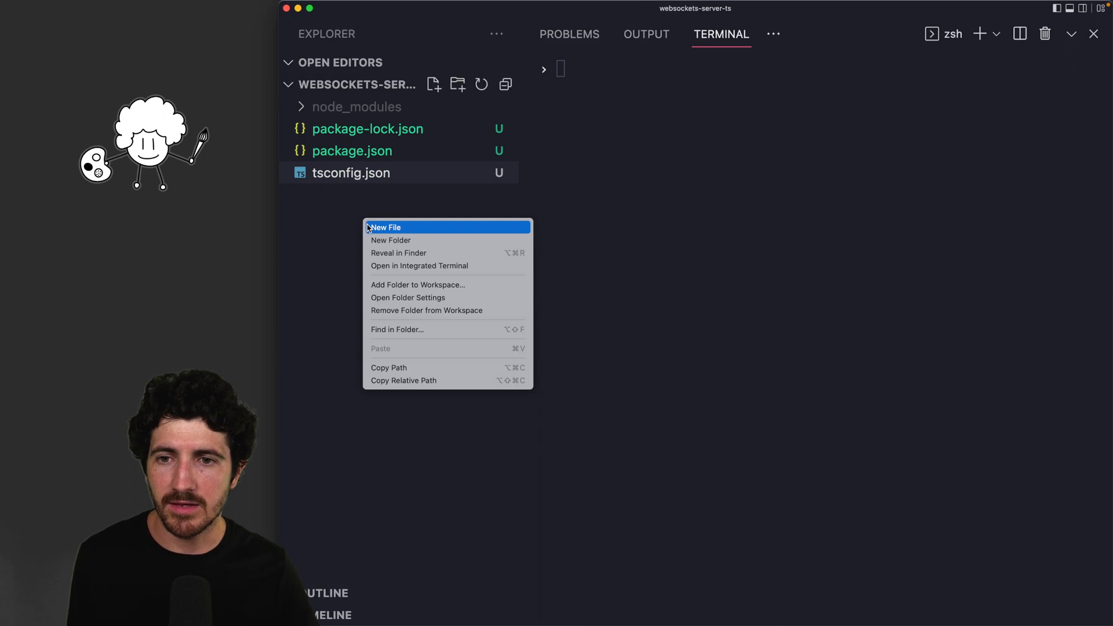
Create server.ts containing console.log(`Hello, WebSockets!`) and save it.
left_click(386, 227)
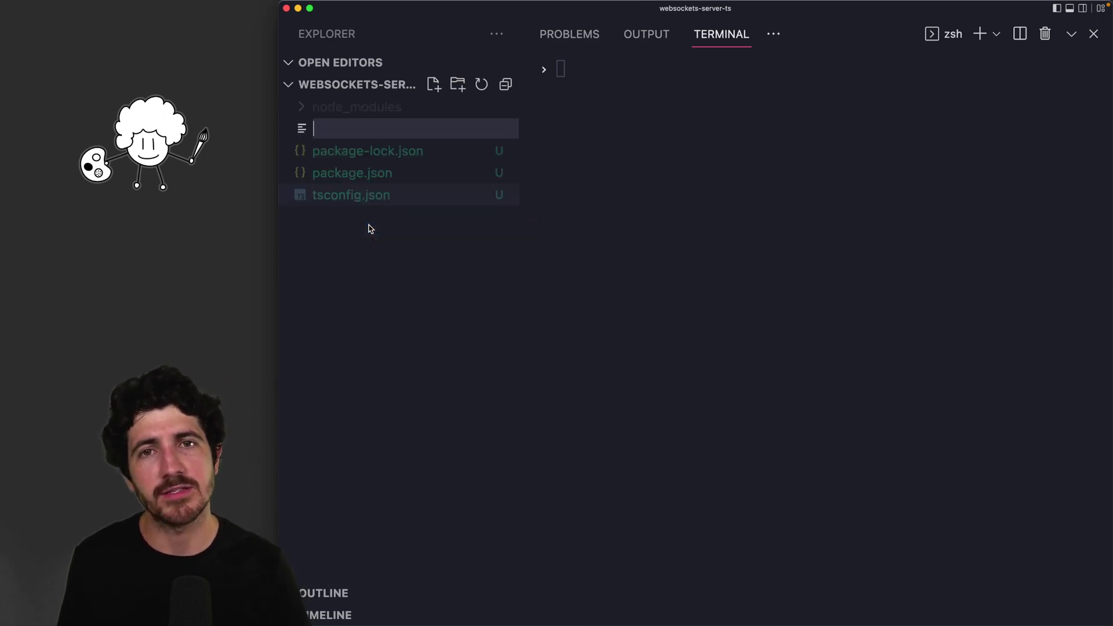
type("server.ts")
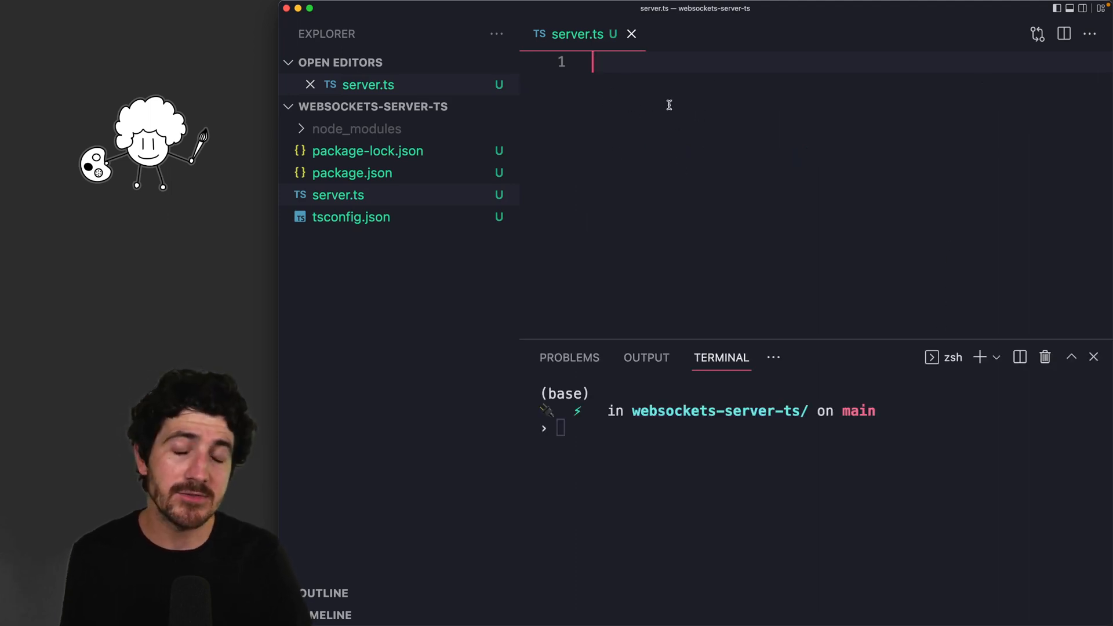
type("c")
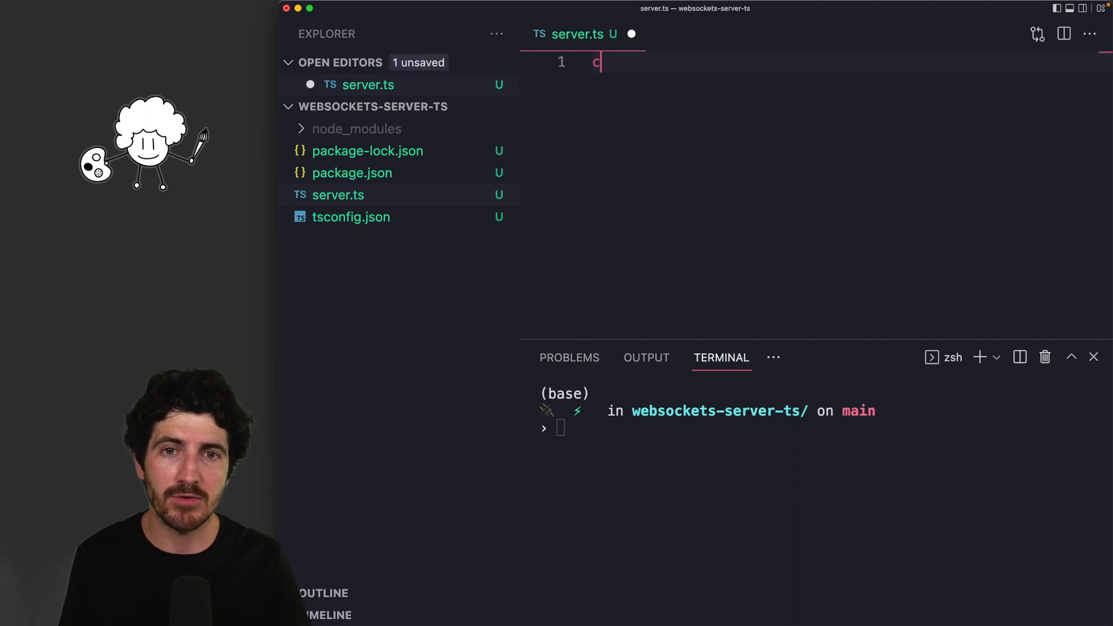
type("onsole.log();")
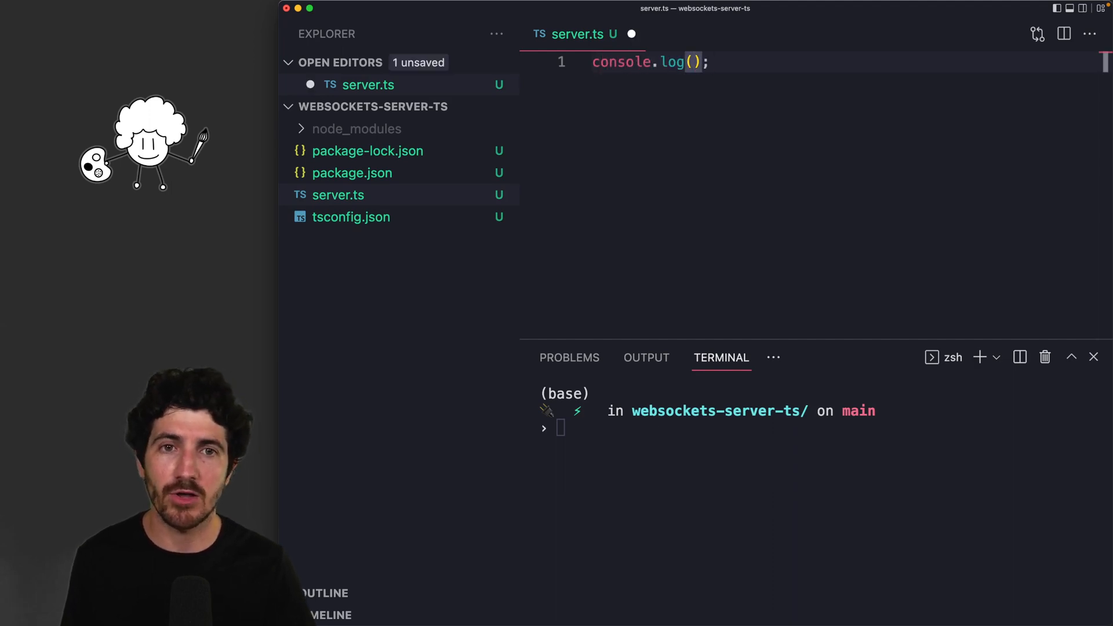
type("`Hello,`")
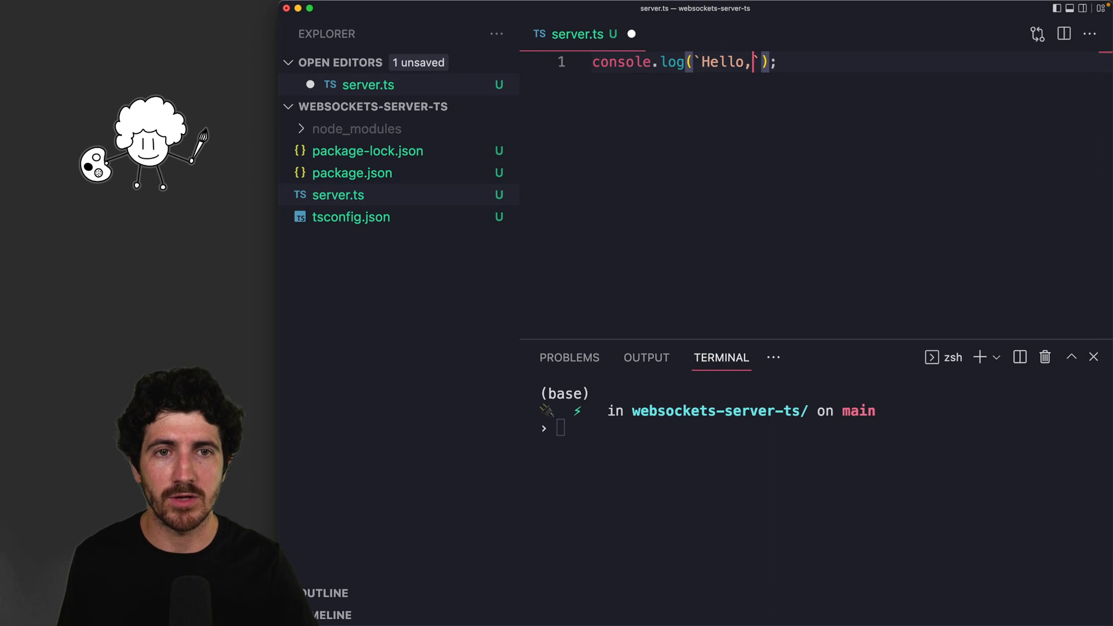
type("WebSockets!")
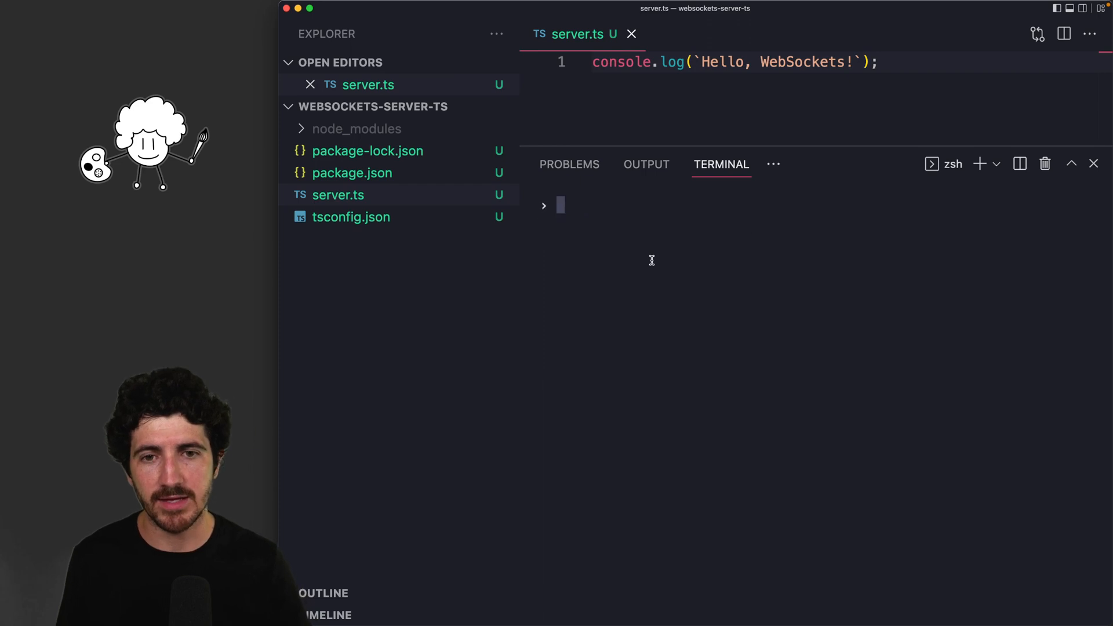
Run ts-node server.ts to see the greeting, then empty server.ts for the real code.
type("ts-node serv")
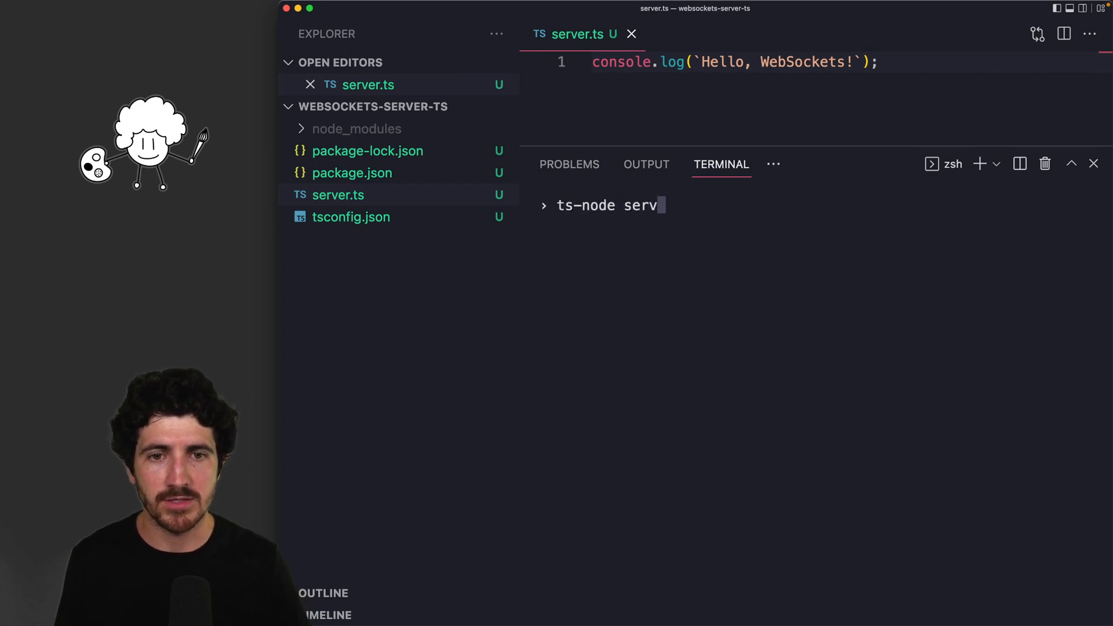
key("Return")
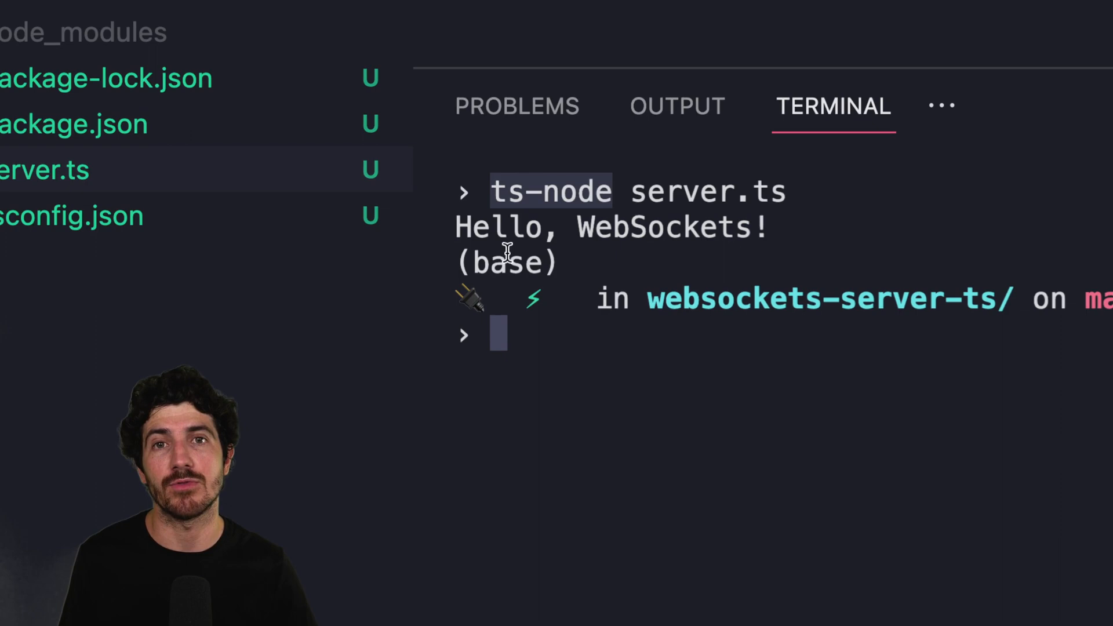
mouse_move(539, 288)
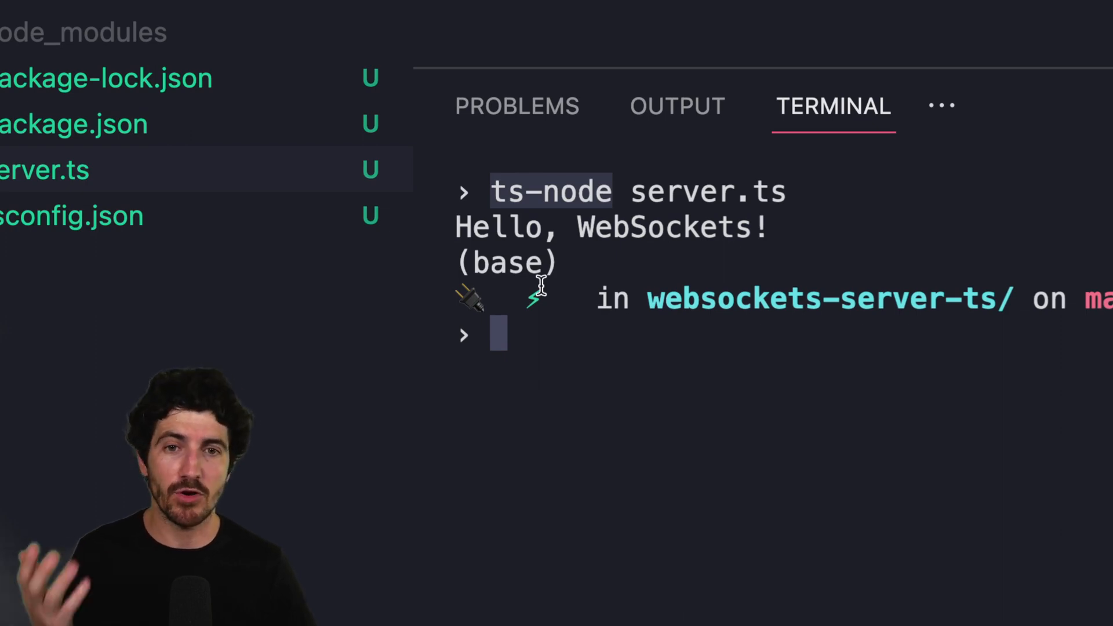
type("nod")
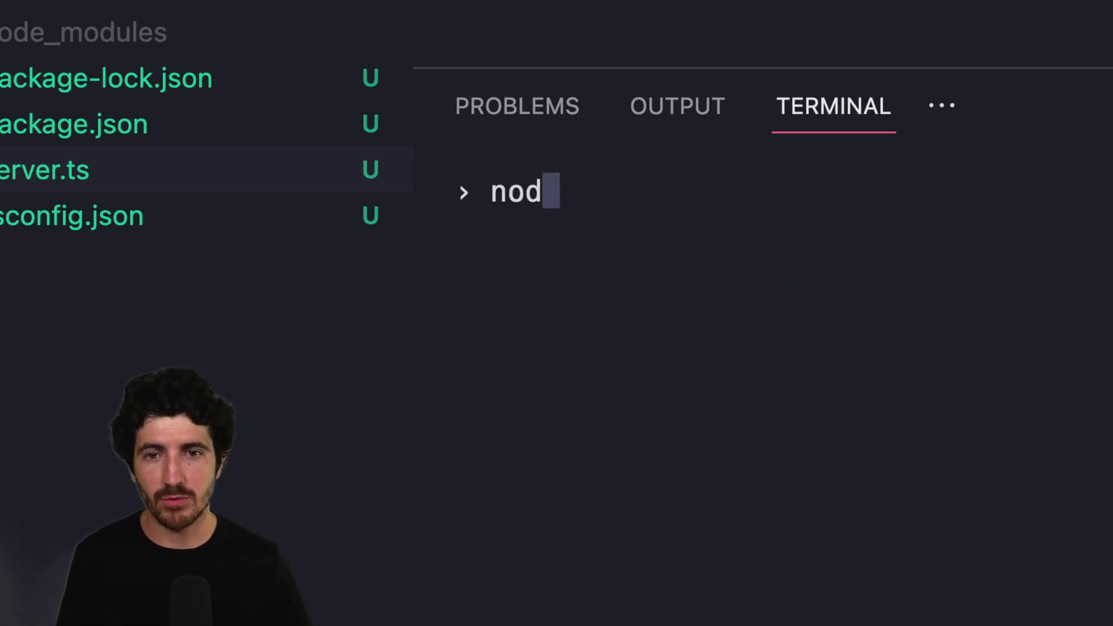
type("e index.js")
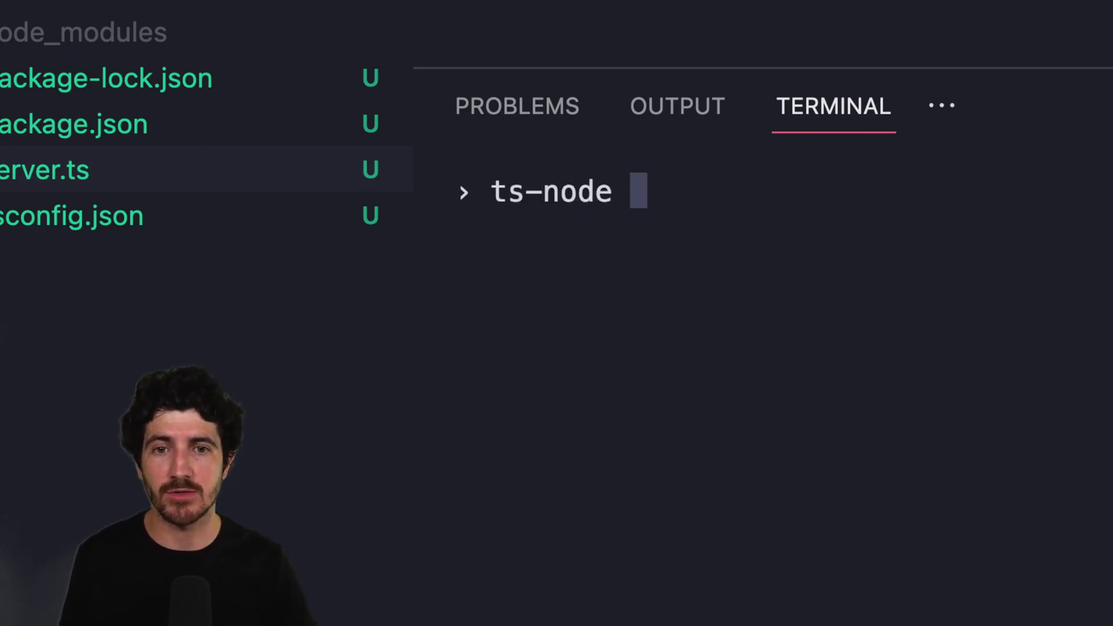
type("se")
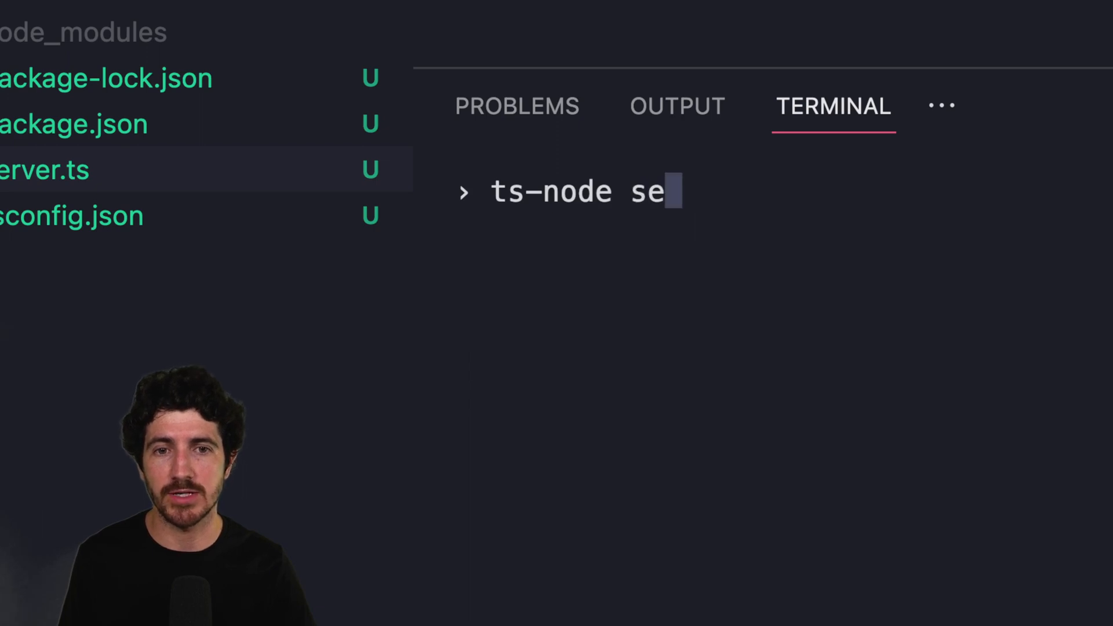
type("rver.ts")
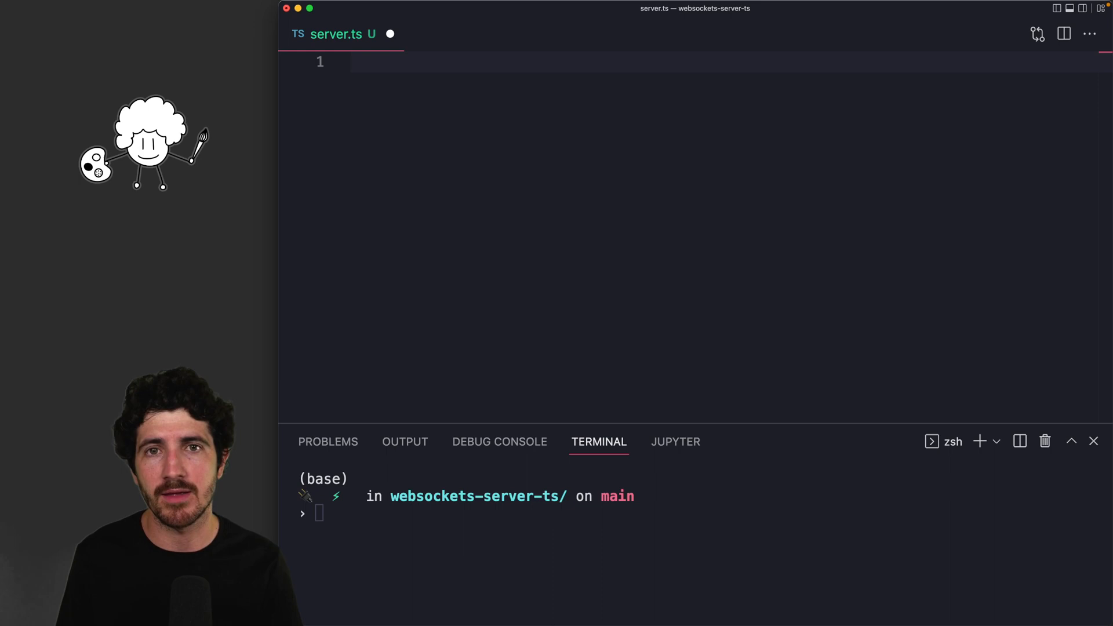
Add the npmjs.com/package/ws reference comment and import WebSocketServer from "ws".
type("// https:")
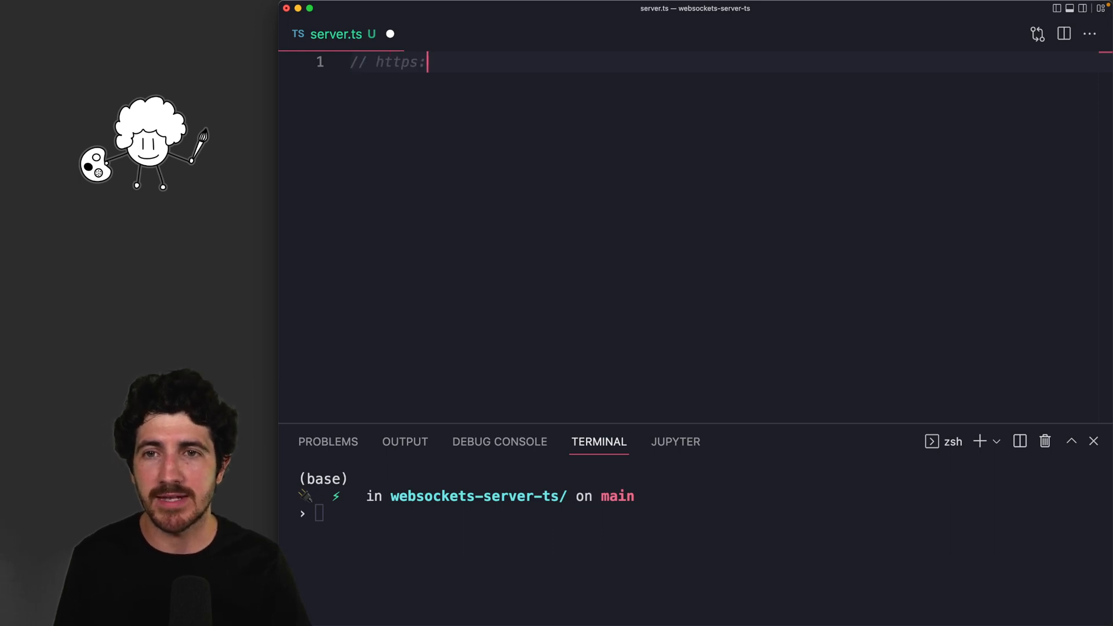
type("//")
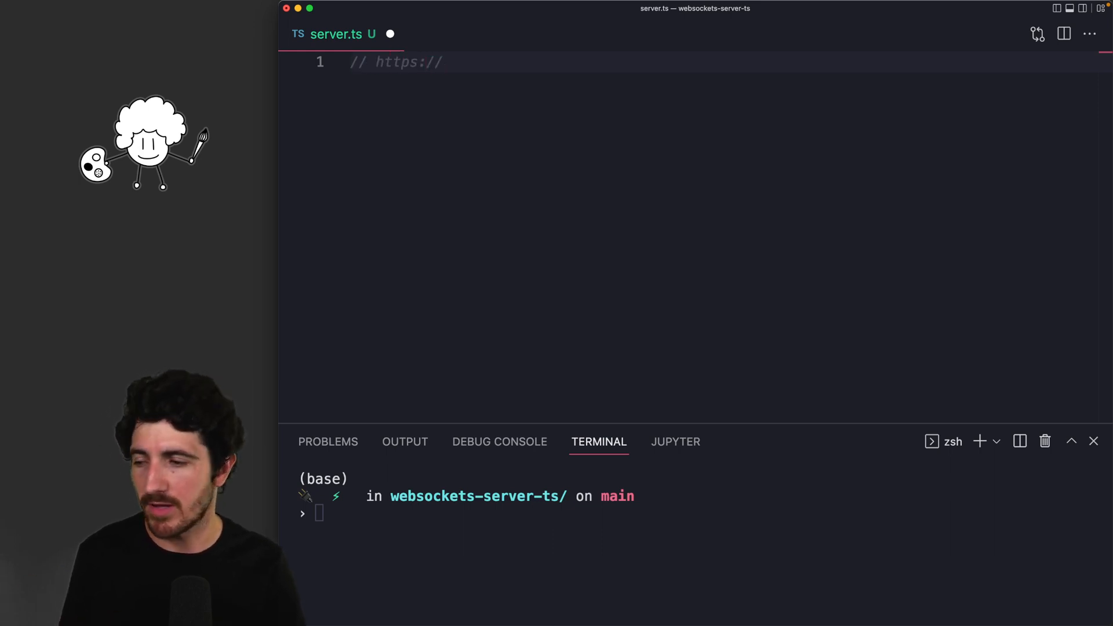
type("www.npm")
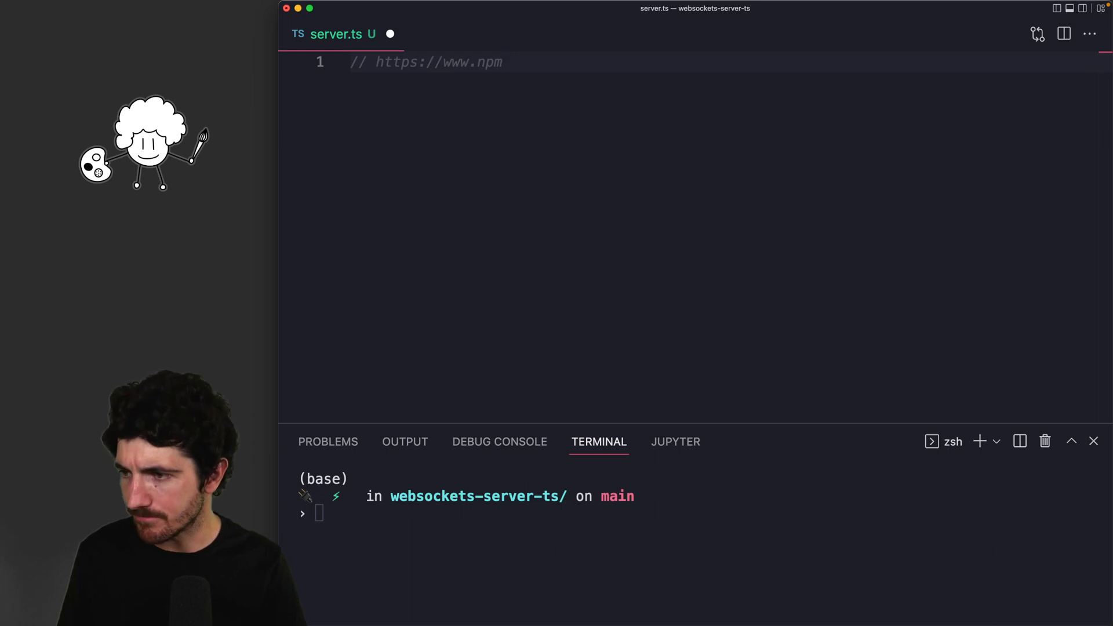
type("js.com/package")
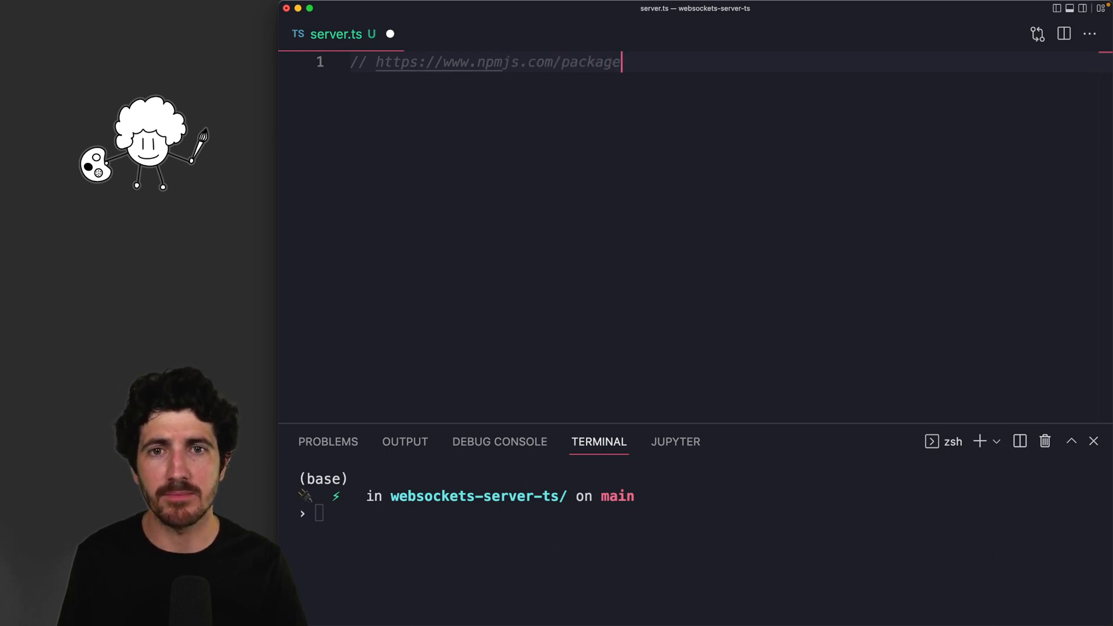
type("/ws")
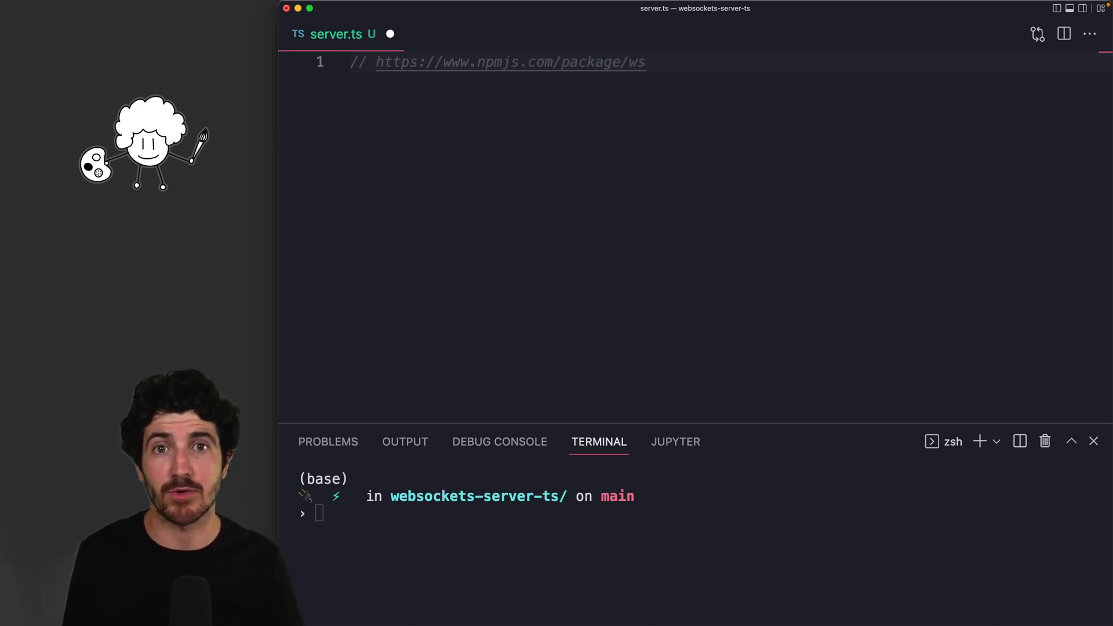
type("// Star")
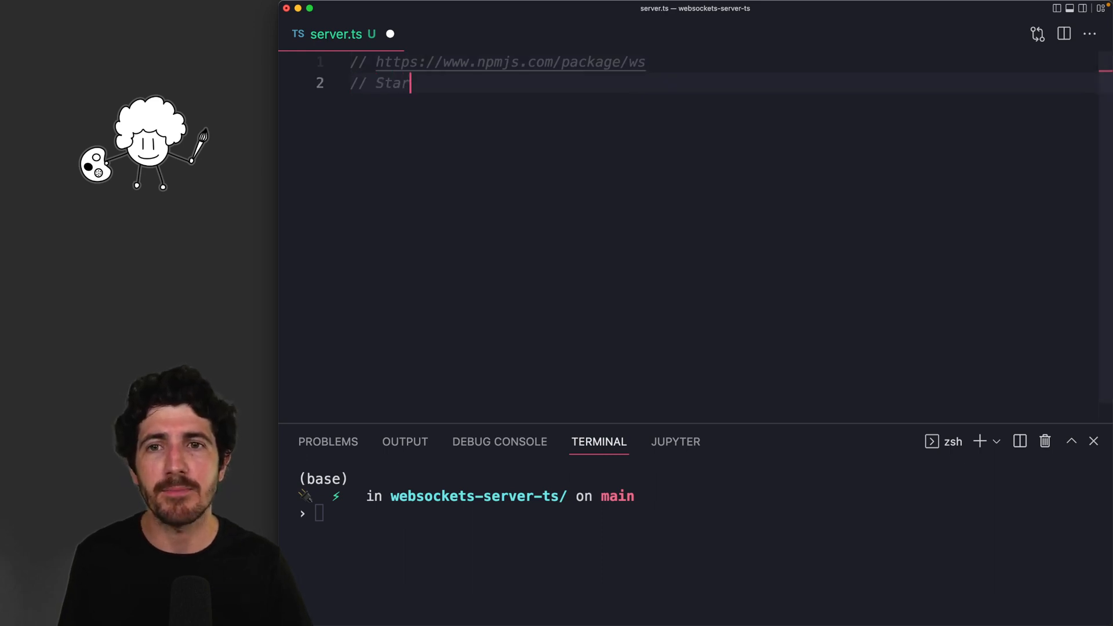
type("t a W")
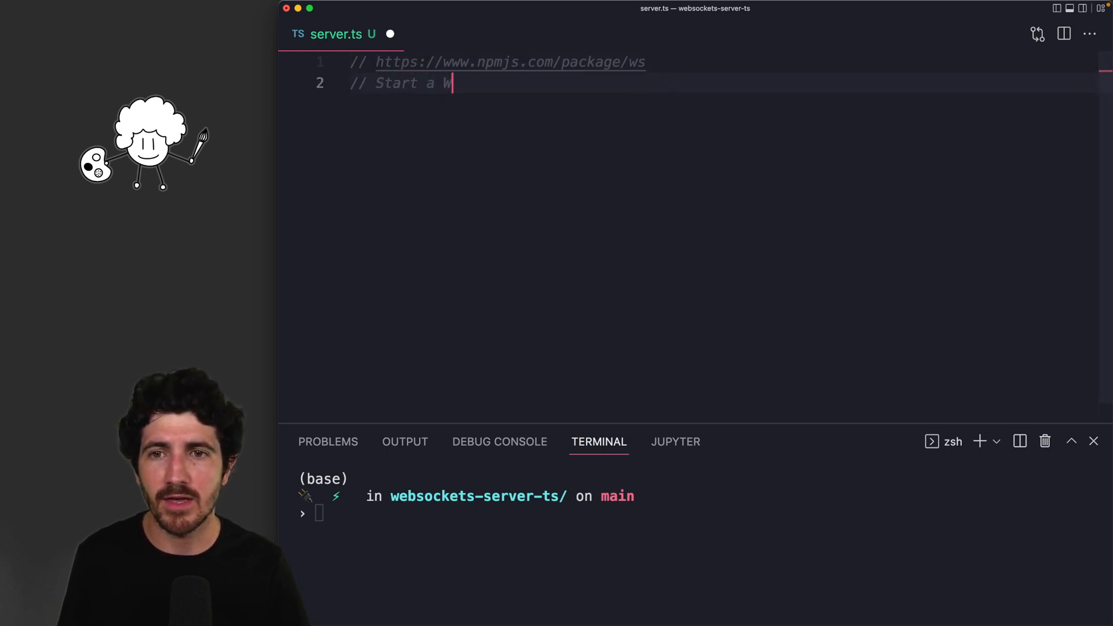
type("ebSocket server")
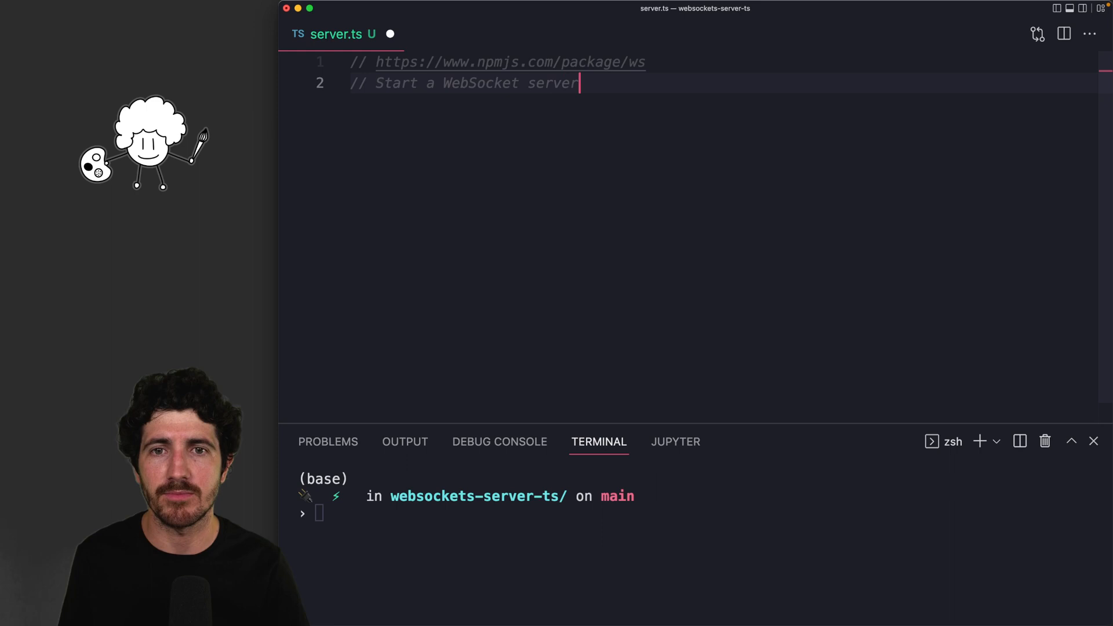
type(".")
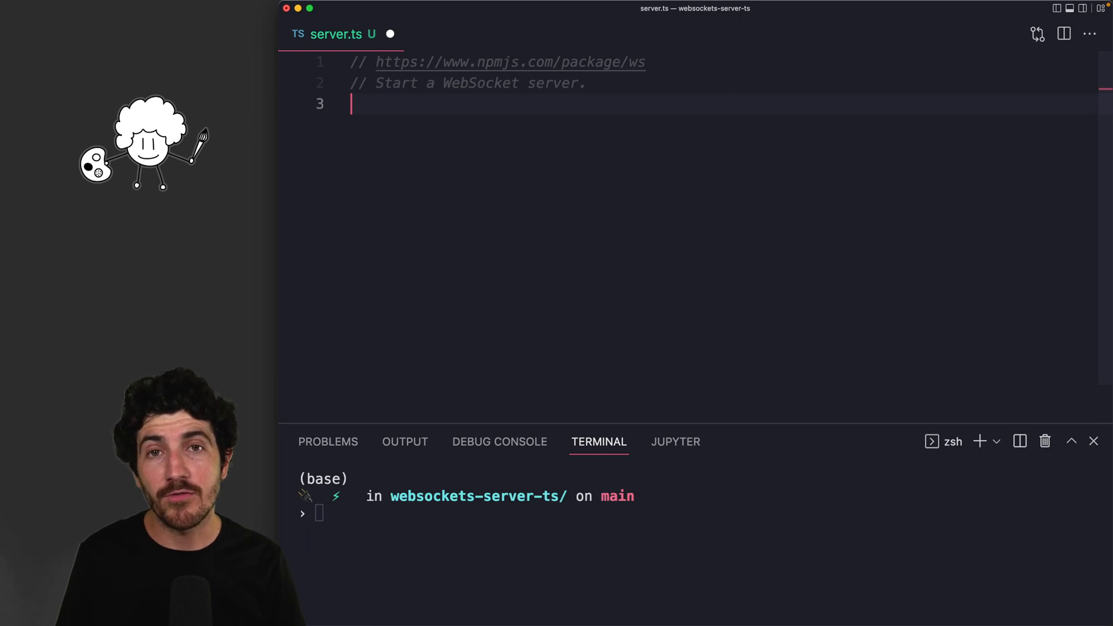
type("import { W")
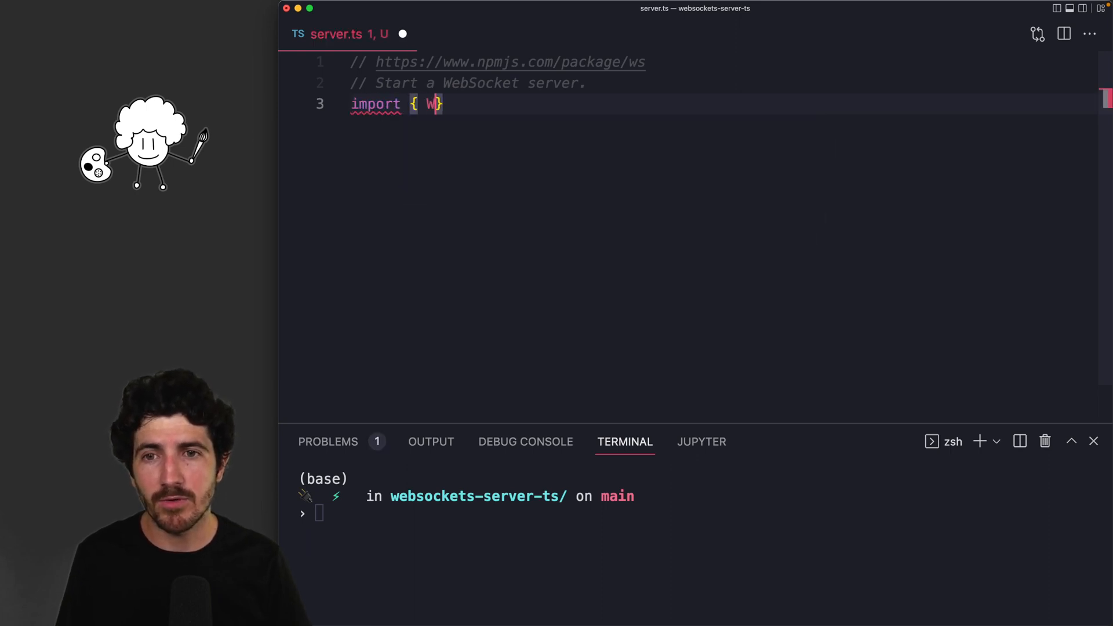
type("WebSocketServer } from \"ws\";")
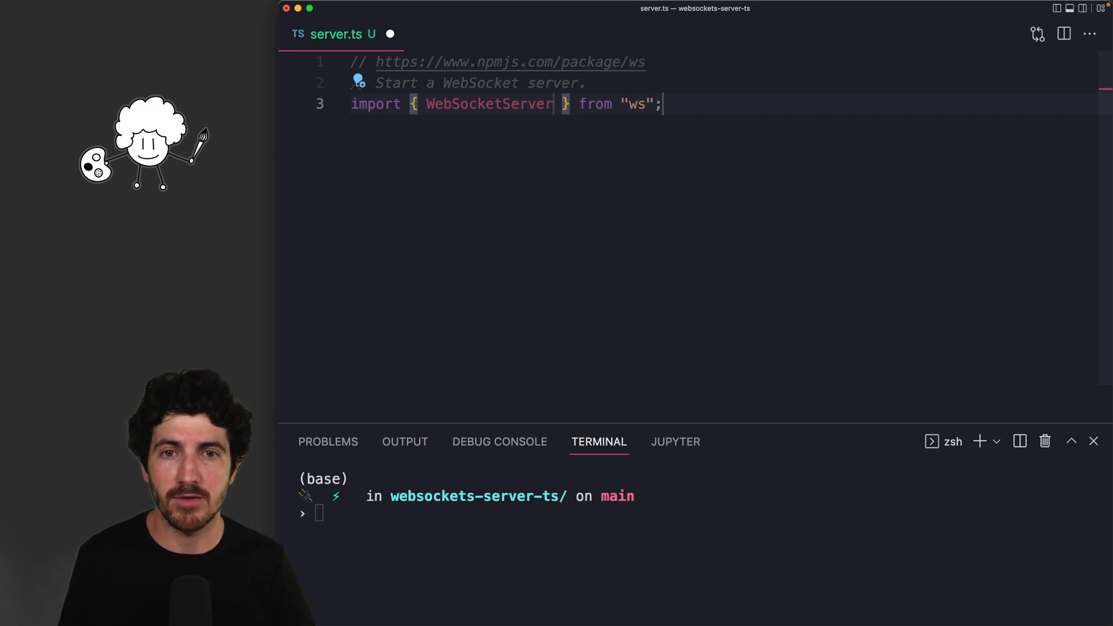
Start a WebSocketServer on port 1234, log a listening message and leave a TODO for behavior.
type("const p")
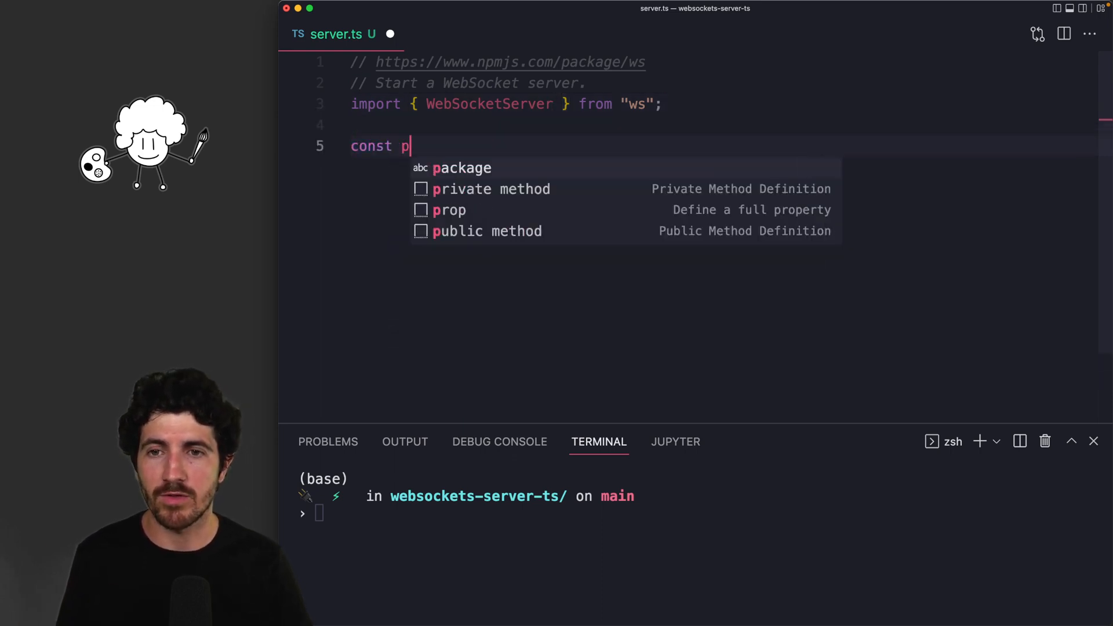
type("ort = 1234")
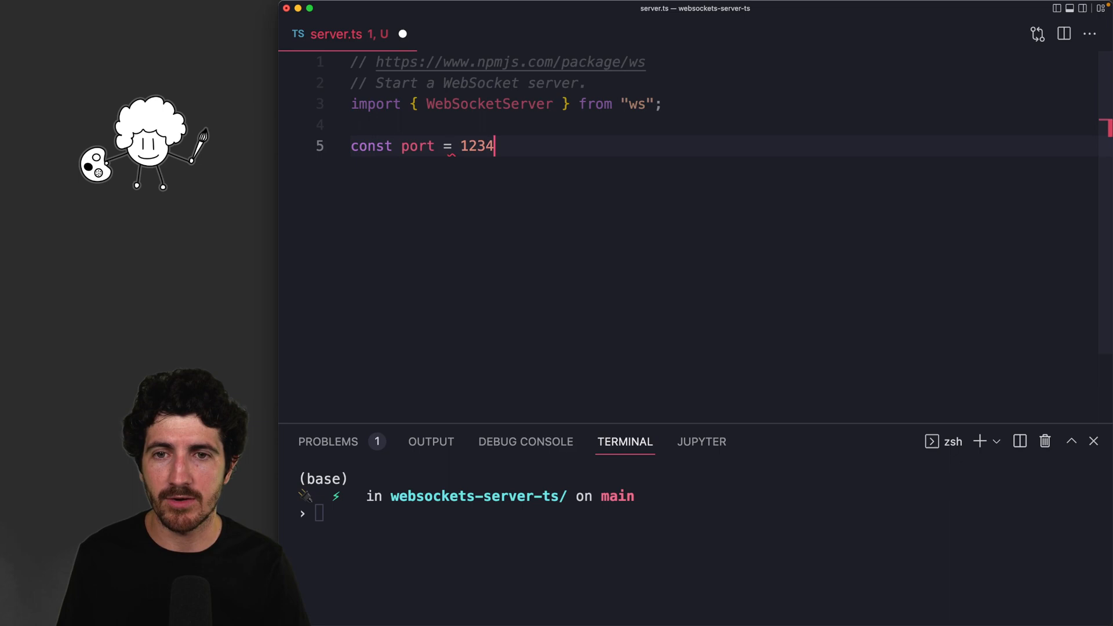
type(";")
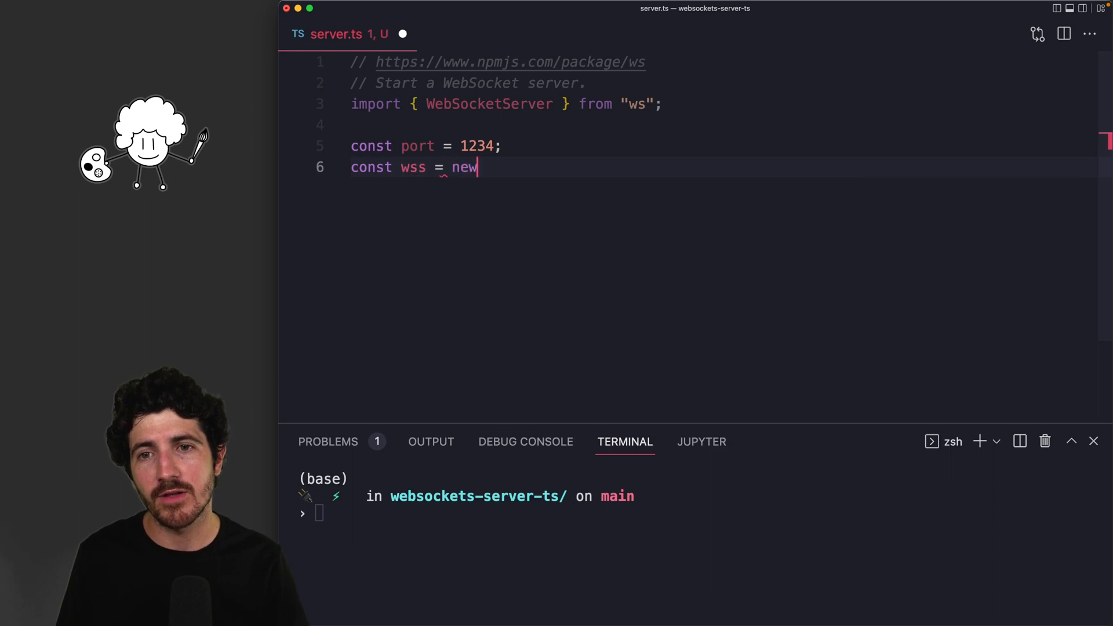
type("WebSocketServer()")
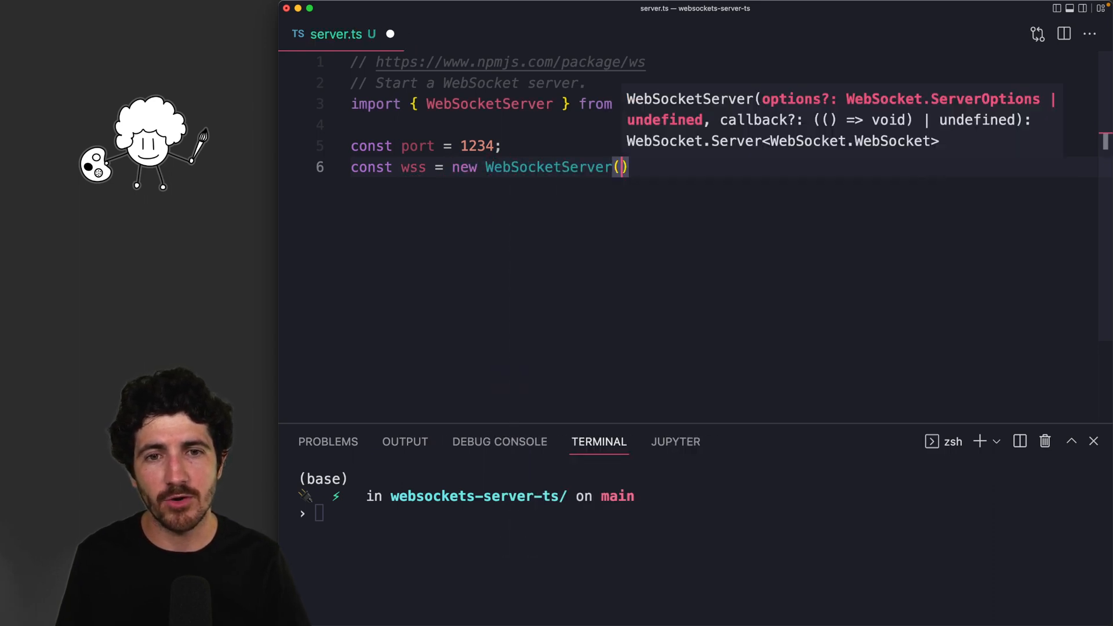
type("{port}")
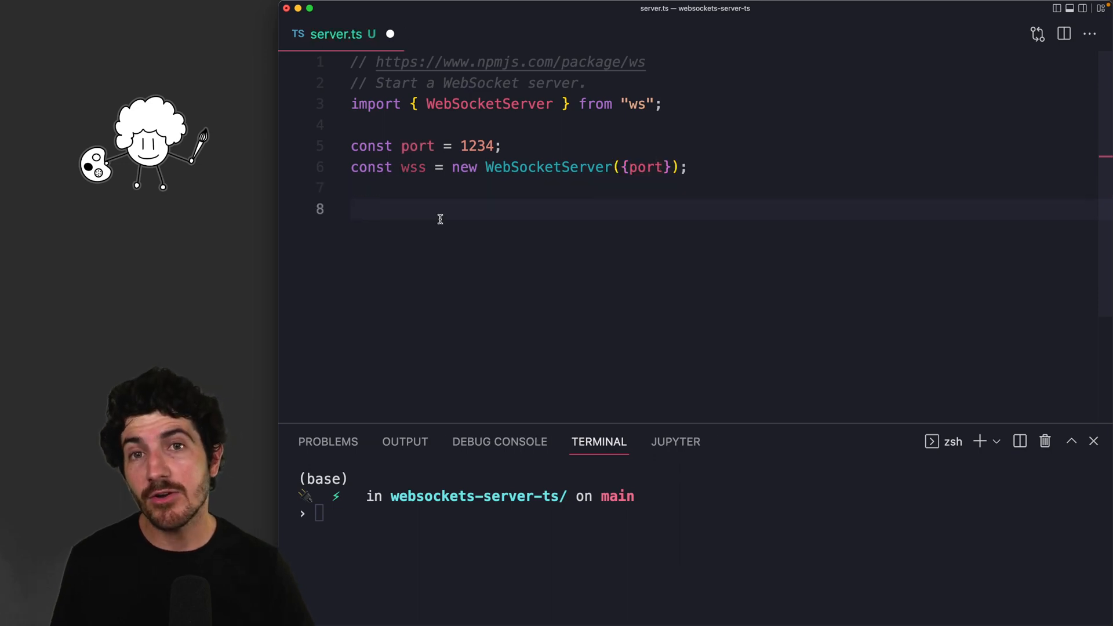
type("console.log(`Listening at ${port}...`);")
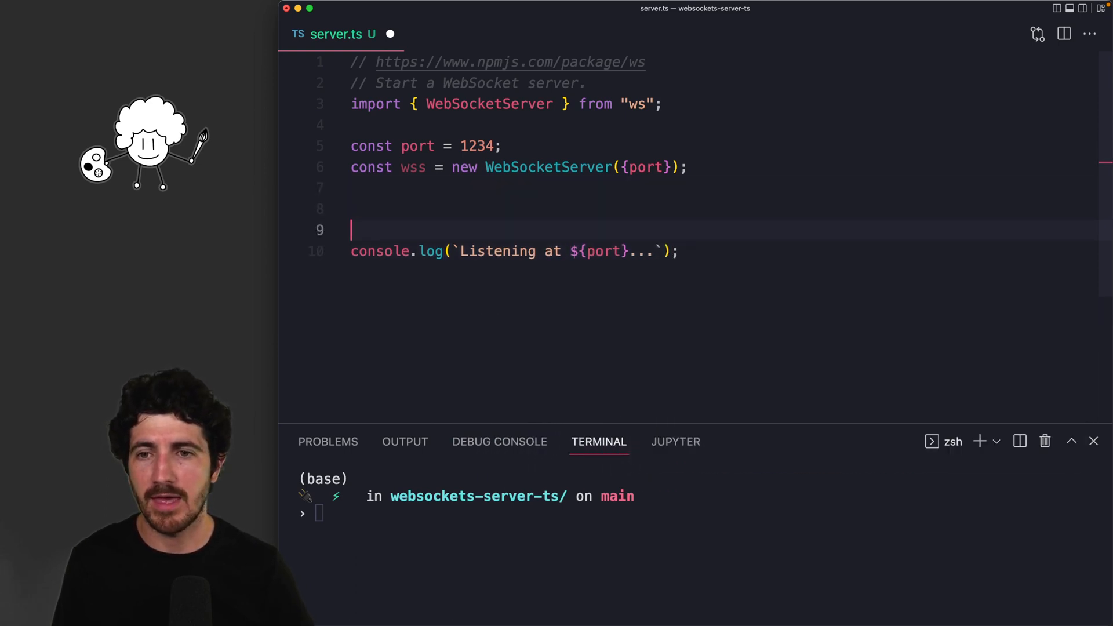
type("// TODO: Define")
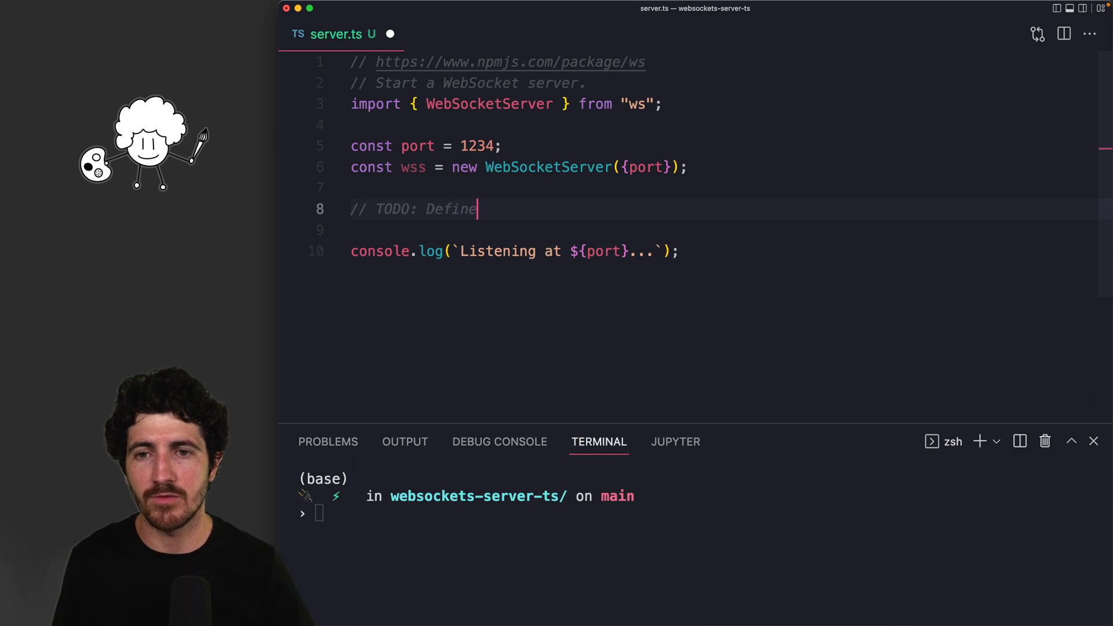
type("WebSocket")
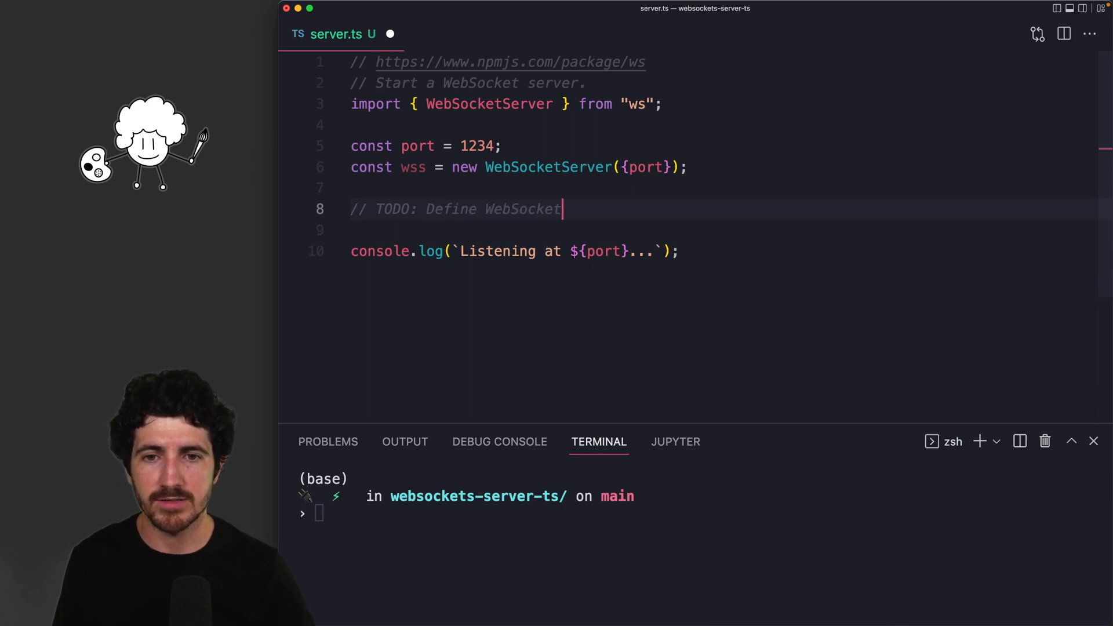
type("server behav")
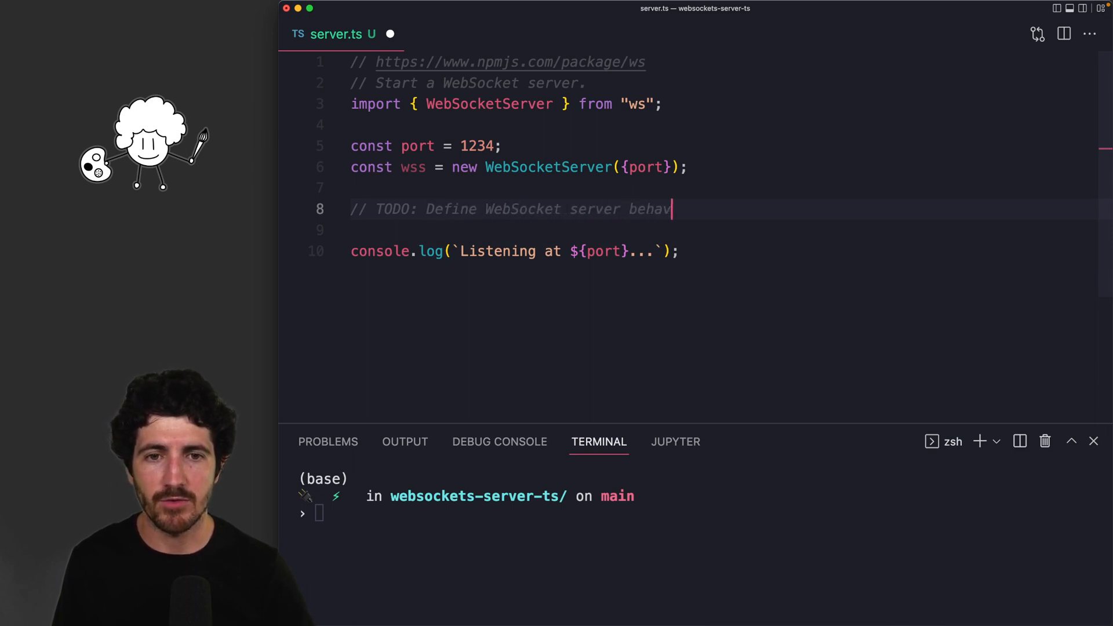
type("ior")
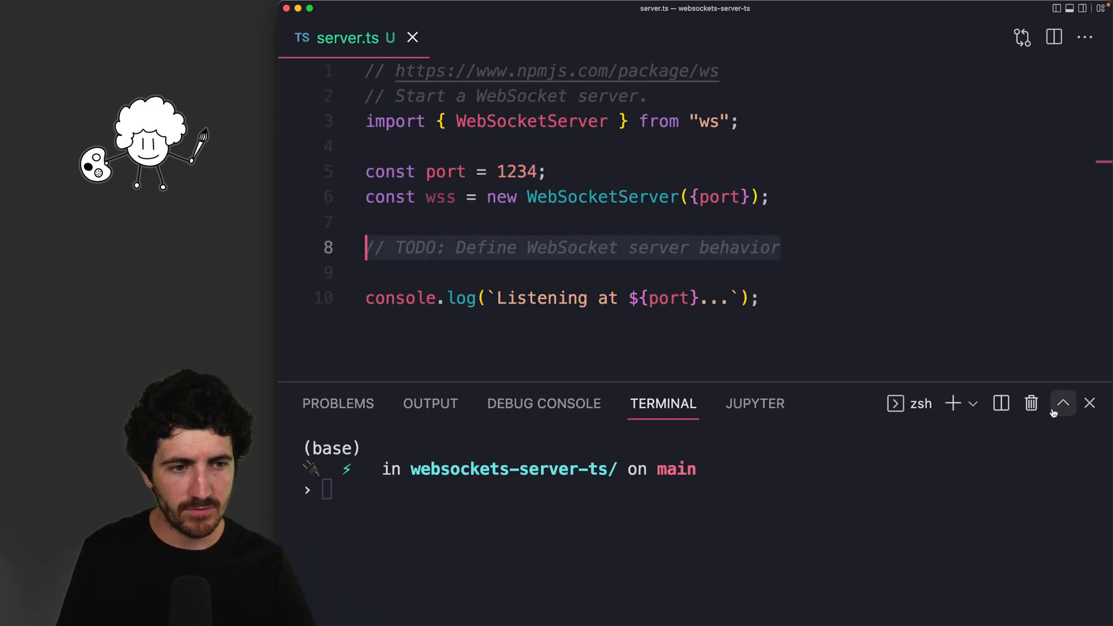
Run ts-node server.ts to confirm it reports Listening at 1234, then stop it.
left_click(1064, 404)
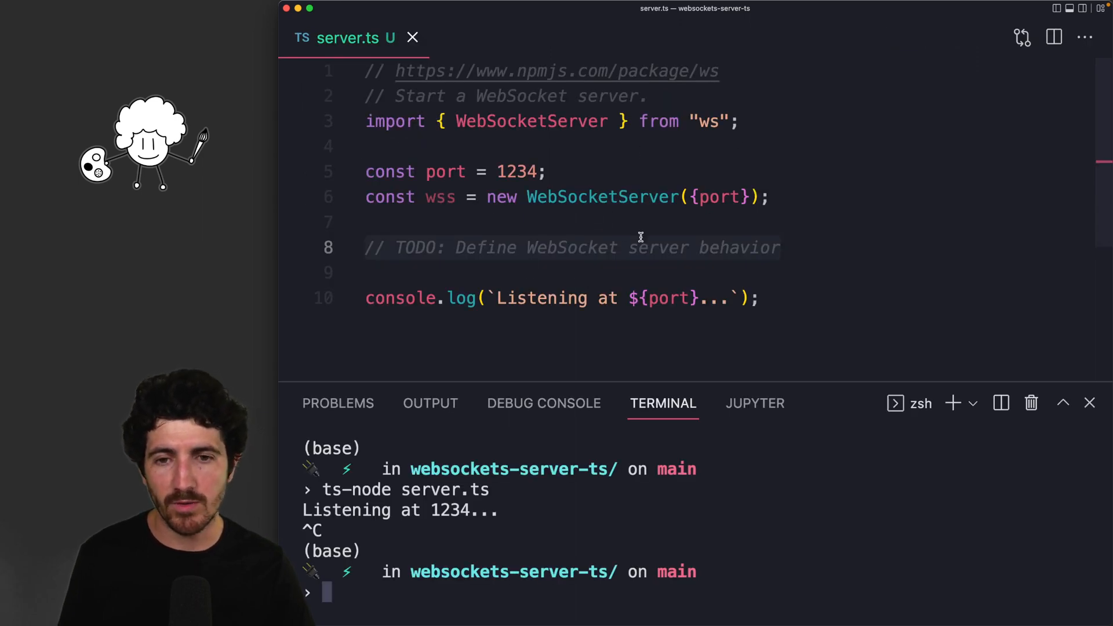
Add a wss.on('connection') handler with a nested ws.on('message') listener.
type("wss")
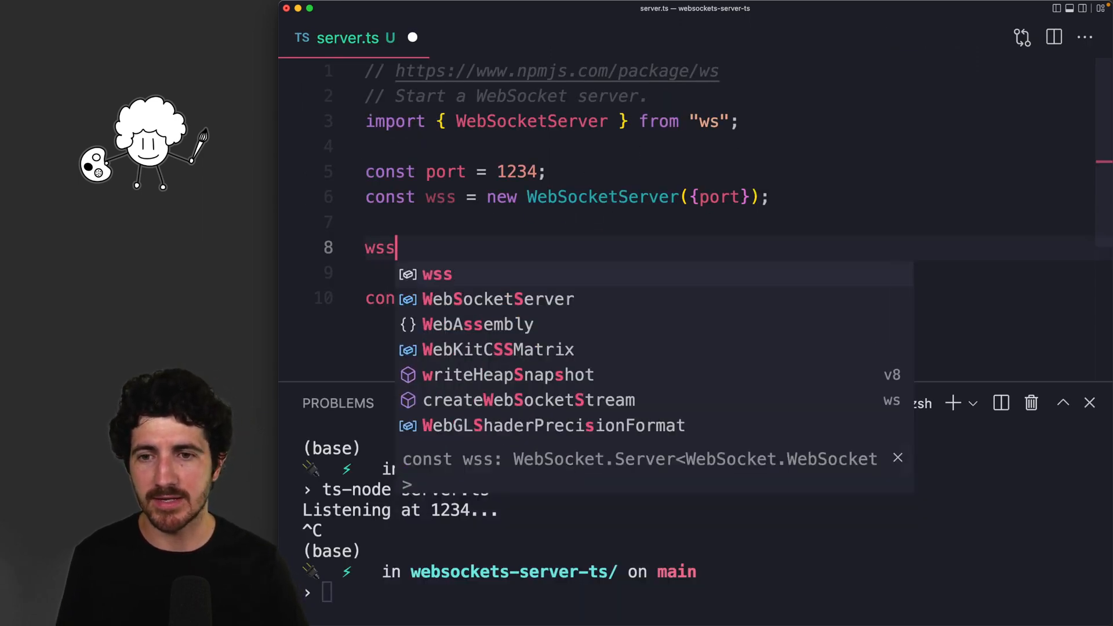
type(".on('connection',")
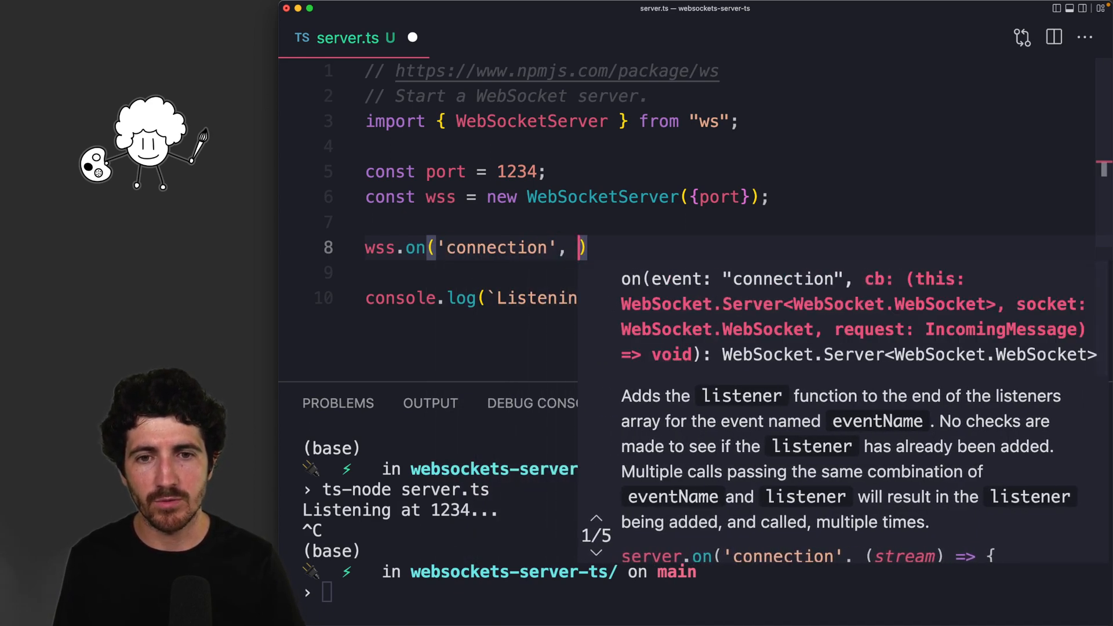
type("(ws")
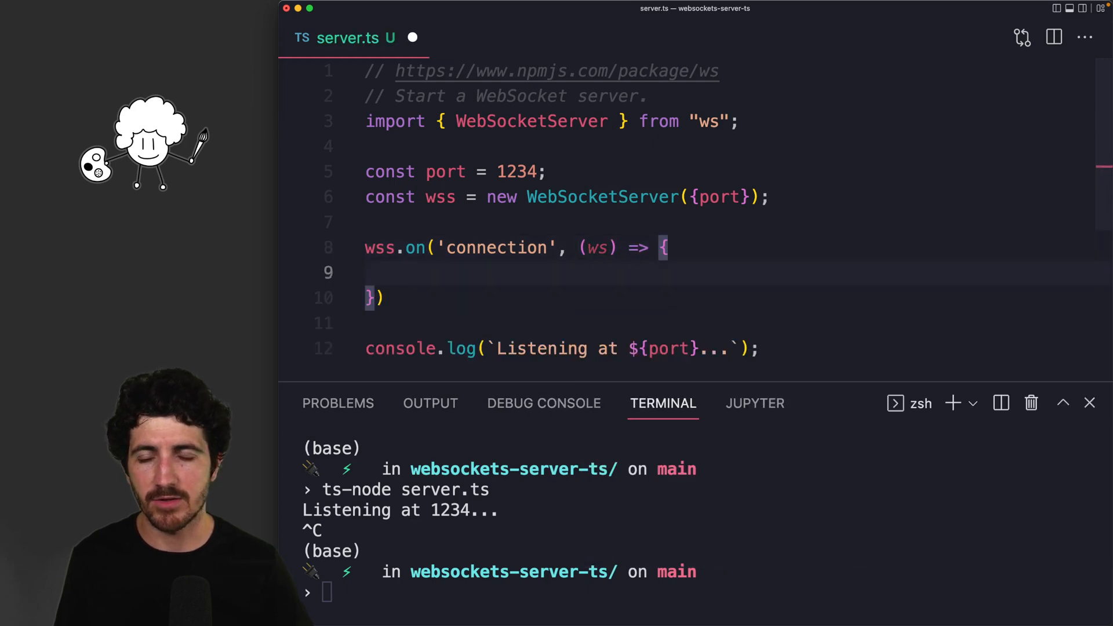
type("//")
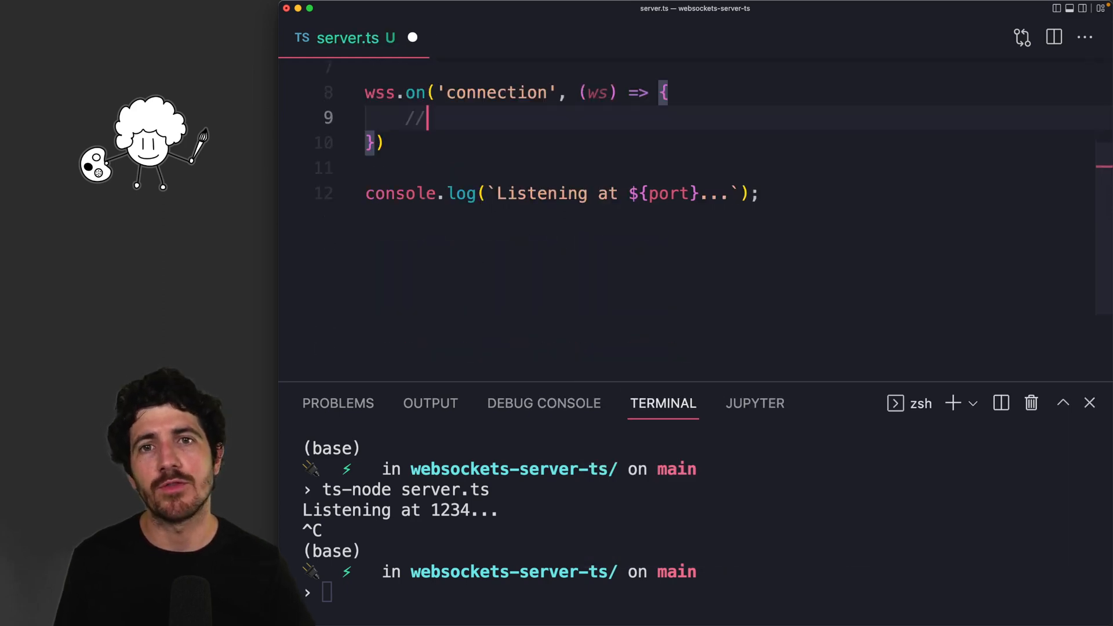
type("Handles new connections")
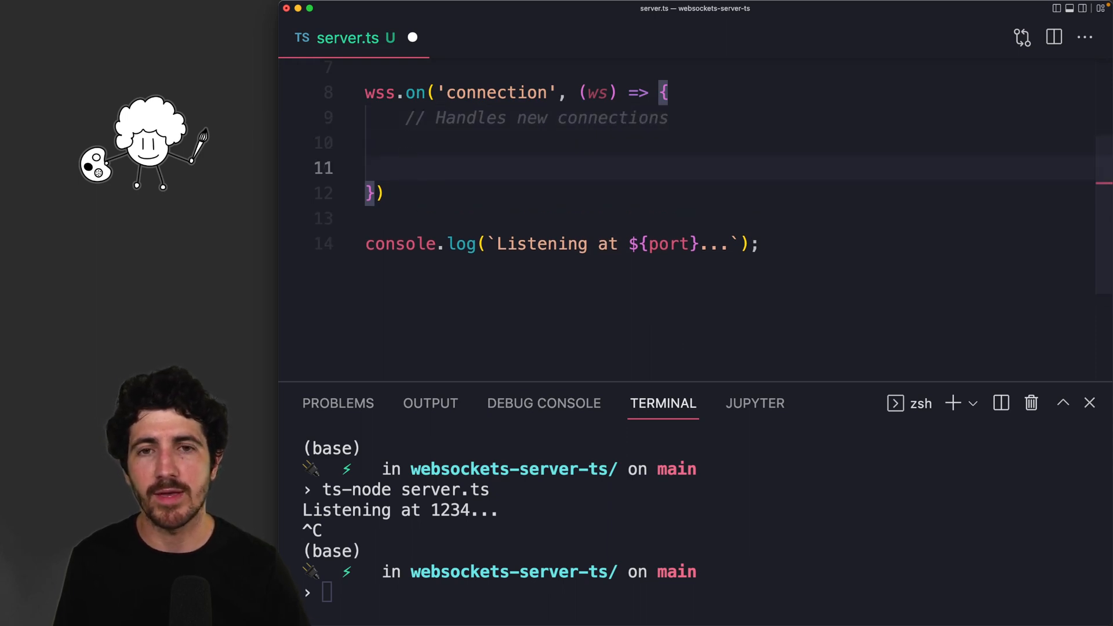
type("ws.")
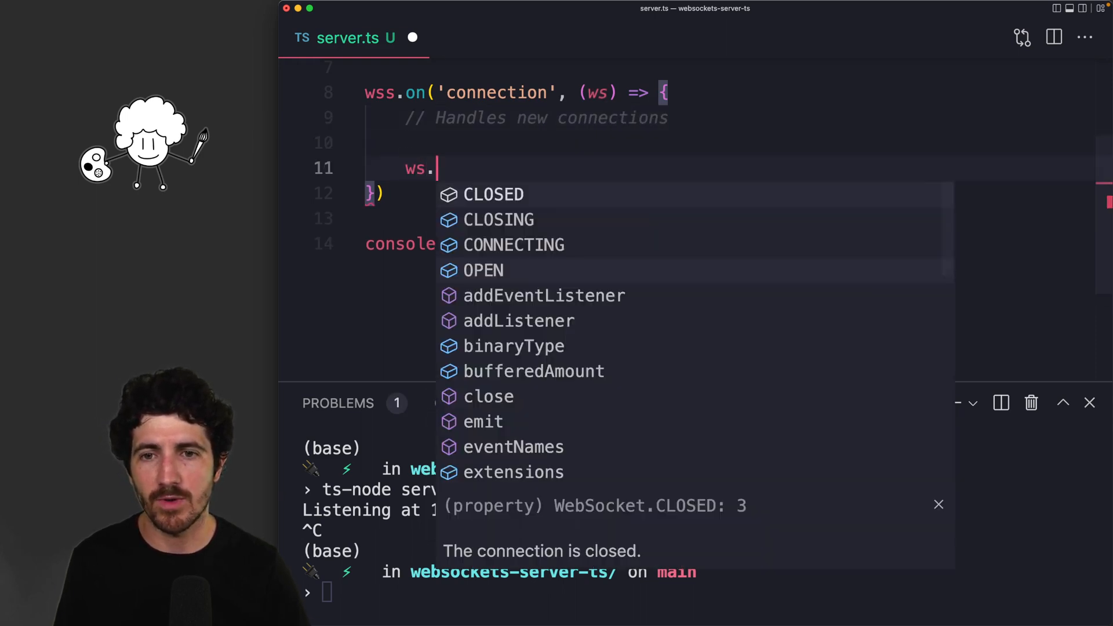
type("on('message')")
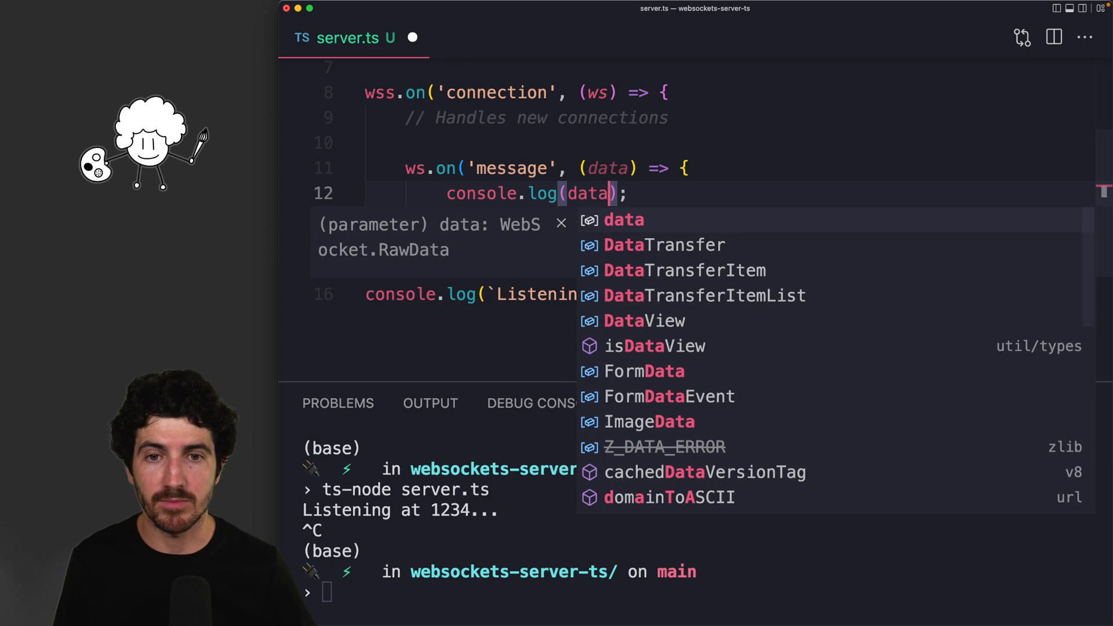
Send `Hello, this is server.ts!` to each client and log received messages.
type("ws")
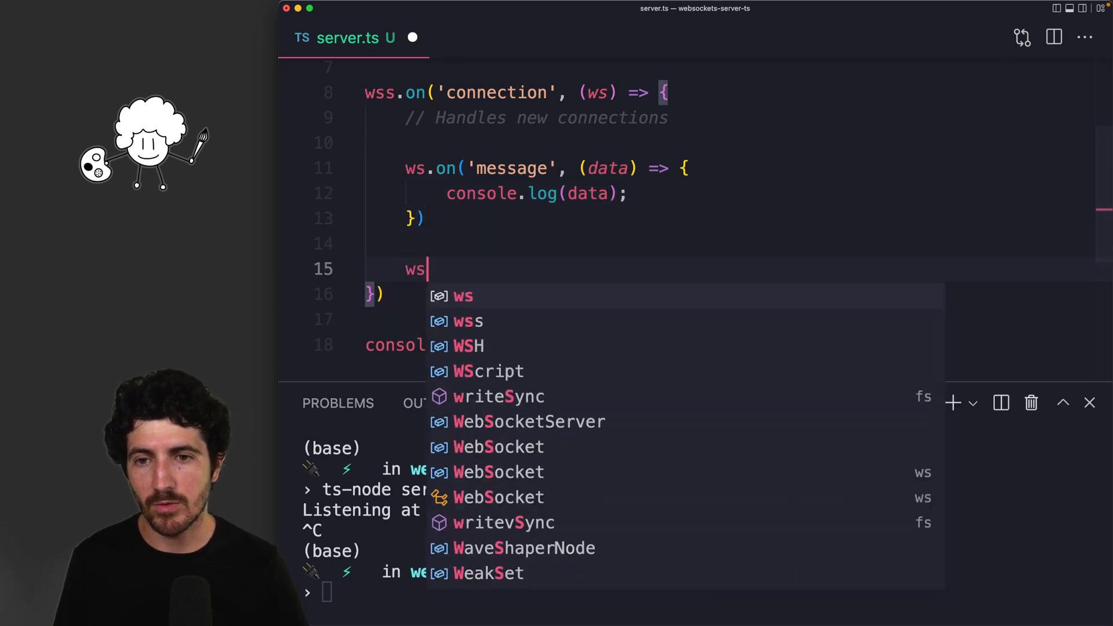
type(".send(")
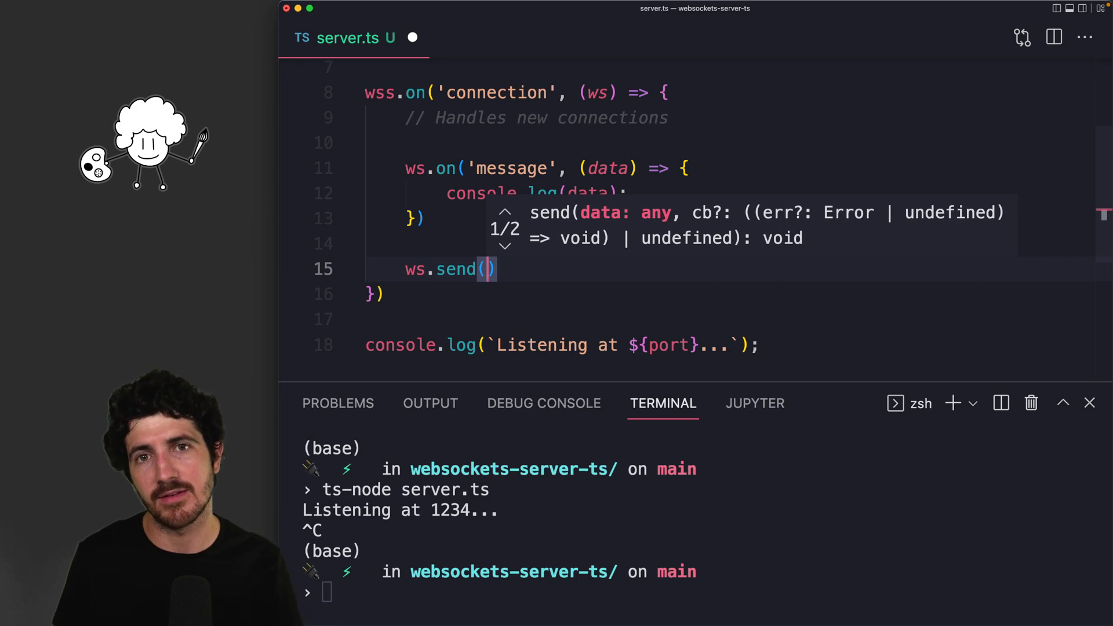
type("`Hello, this is")
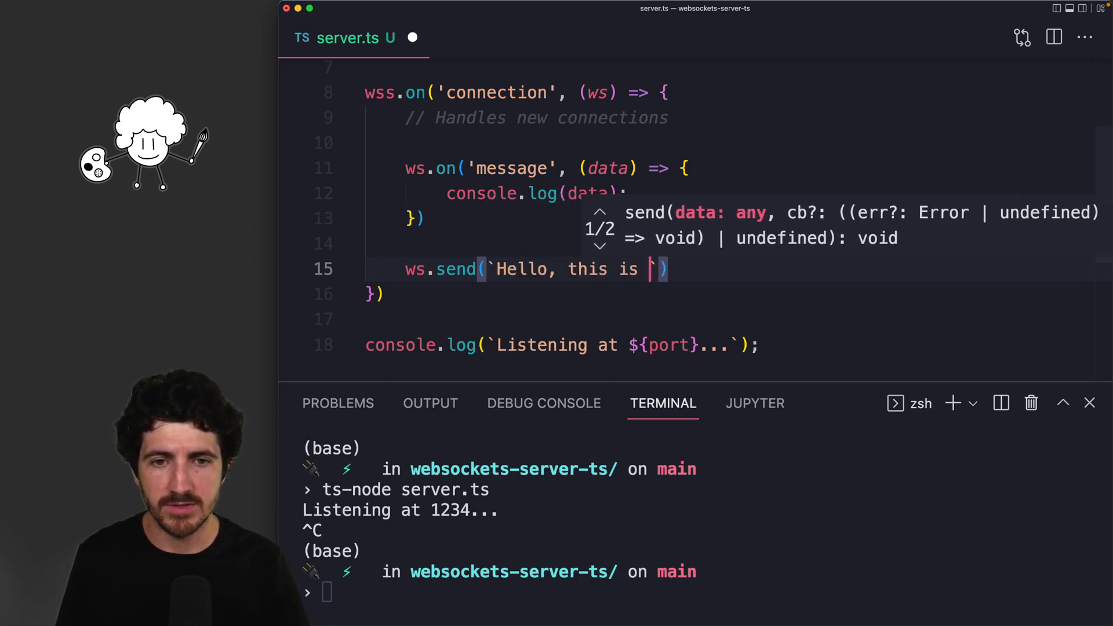
type("server.ts! 👋")
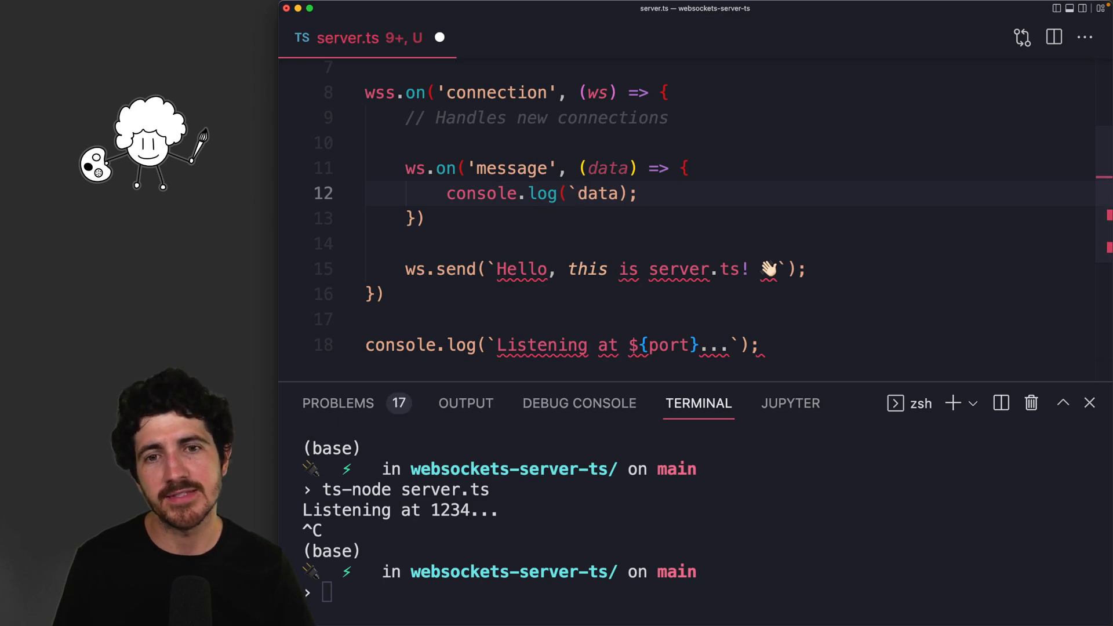
type("Received message fr")
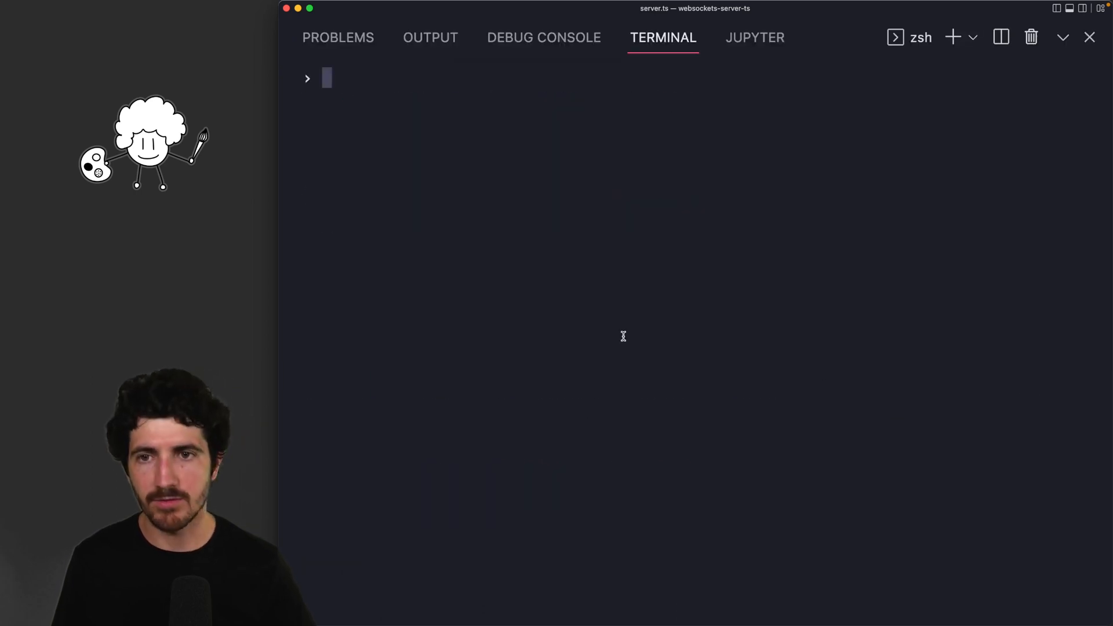
Run ts-node server.ts so the server is listening at 1234 for the client.
type("ts-node server.ts")
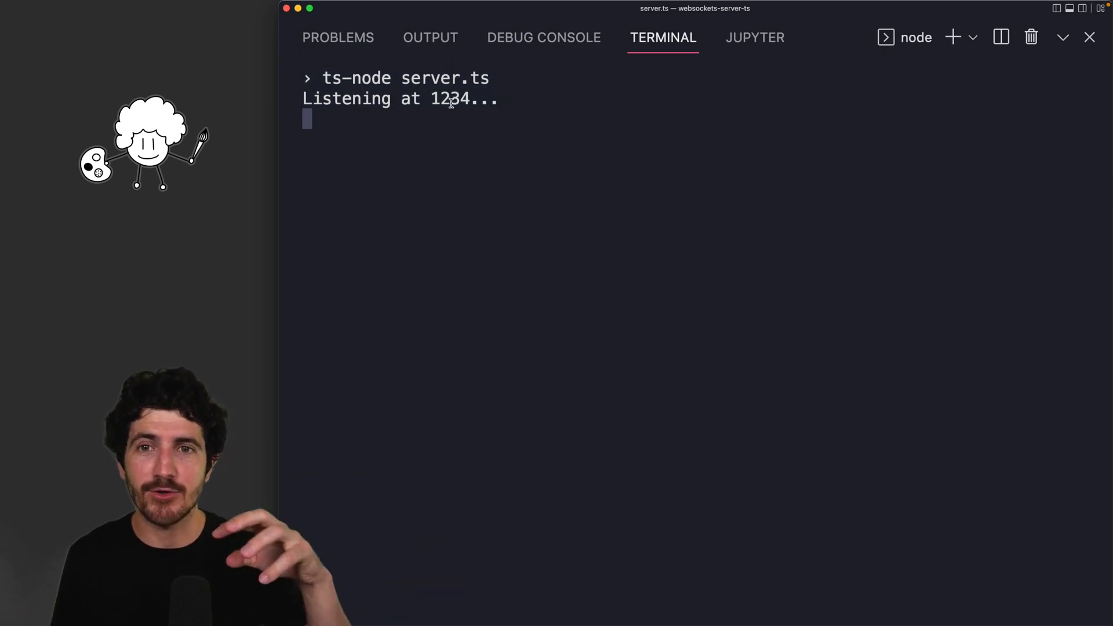
mouse_move(761, 56)
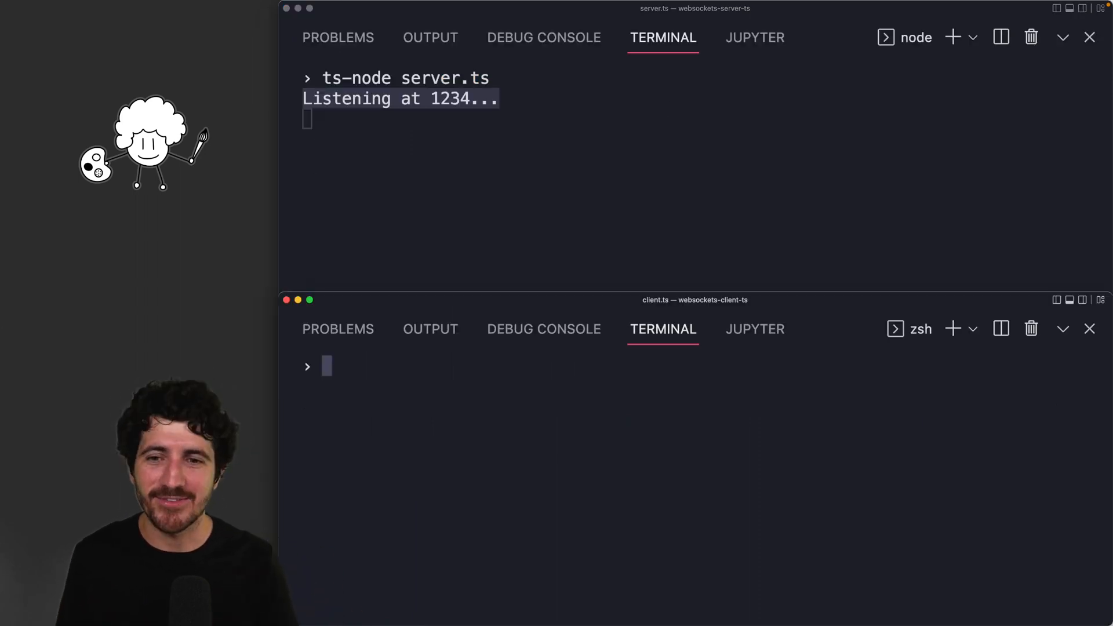
Run 'ts-node client.ts' in the client terminal so client and server exchange greetings.
type("ts-node clie")
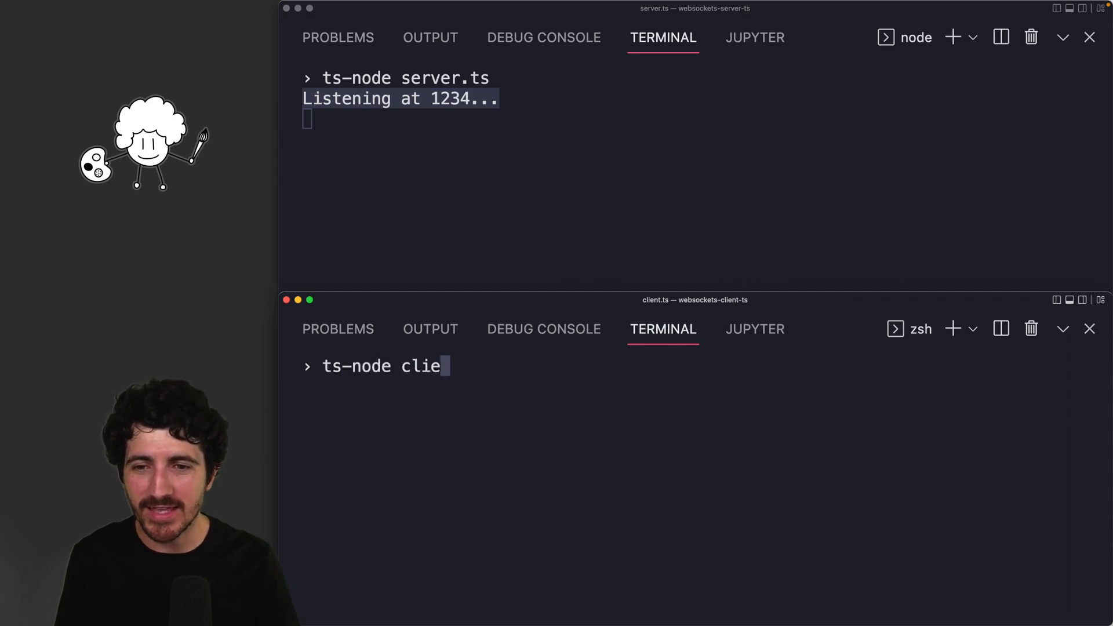
type("nt.ts")
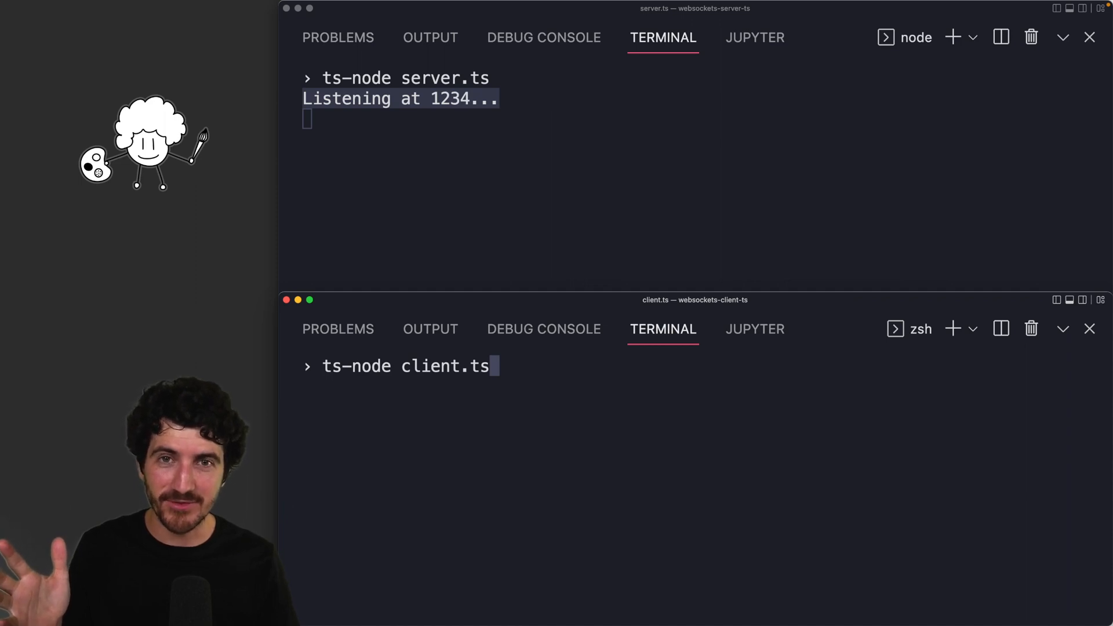
key("Return")
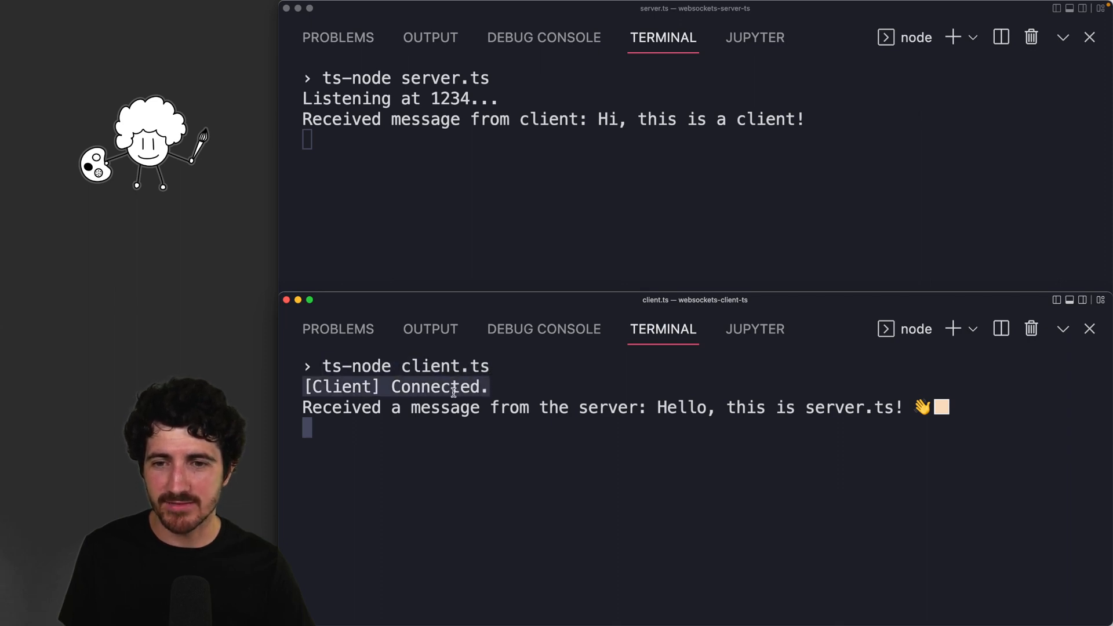
Review the client.ts ws.on('open') handler, then return to the server window's terminal output.
left_click(1053, 328)
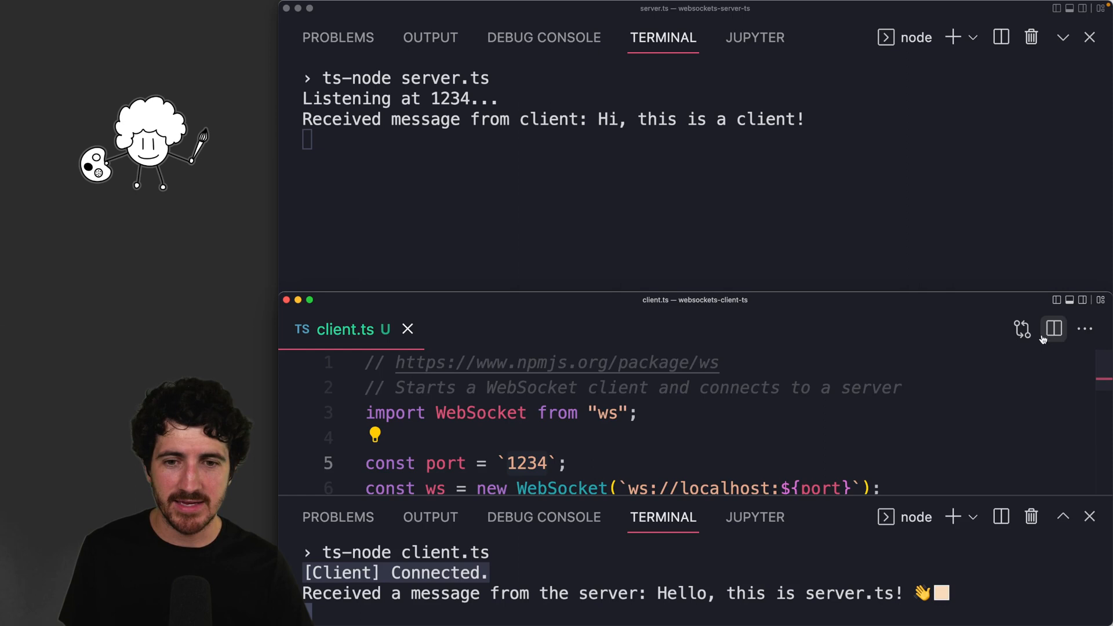
scroll("down", 3)
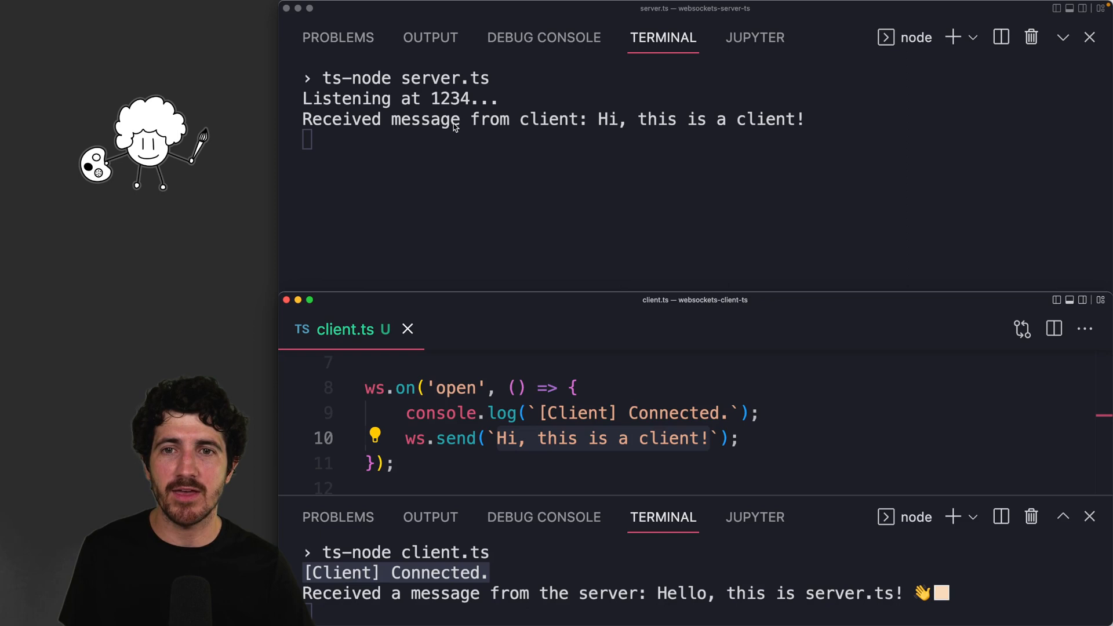
mouse_move(594, 130)
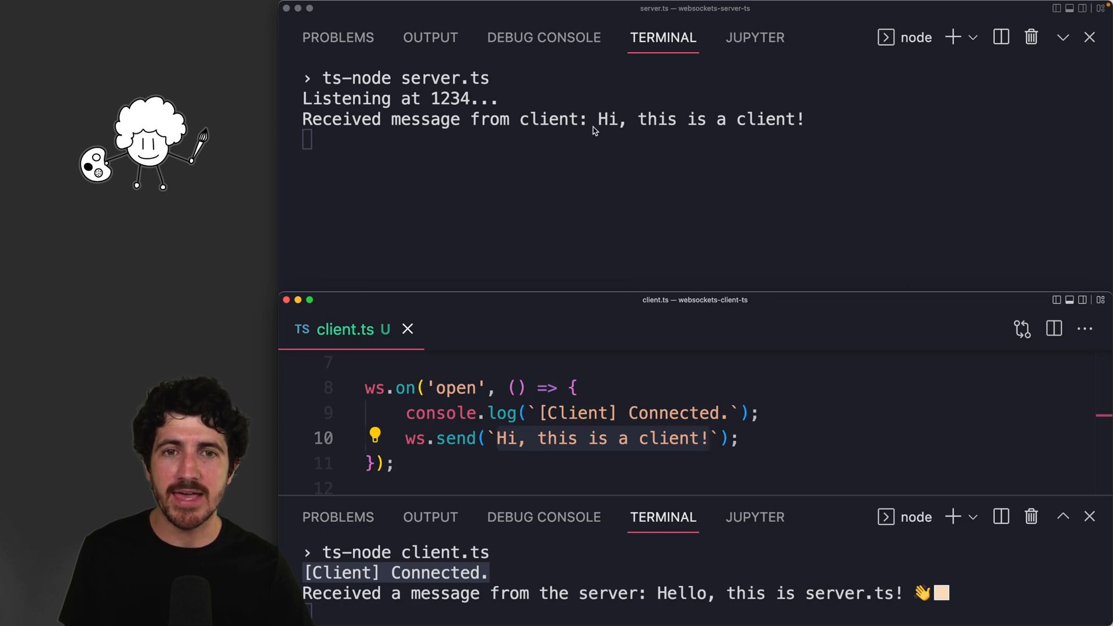
mouse_move(581, 433)
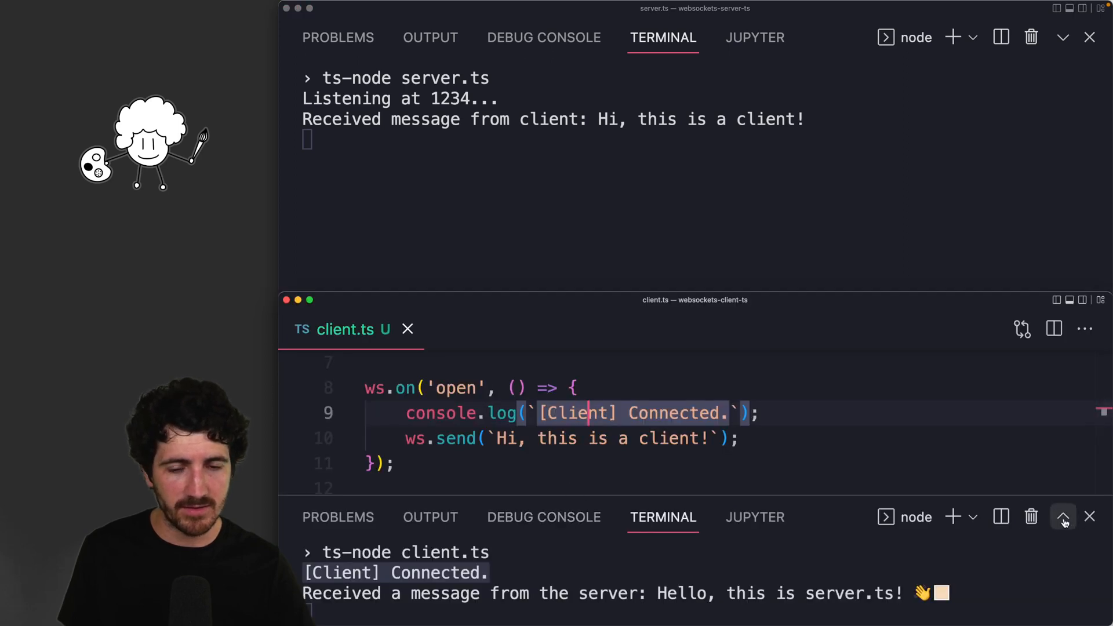
left_click(1064, 517)
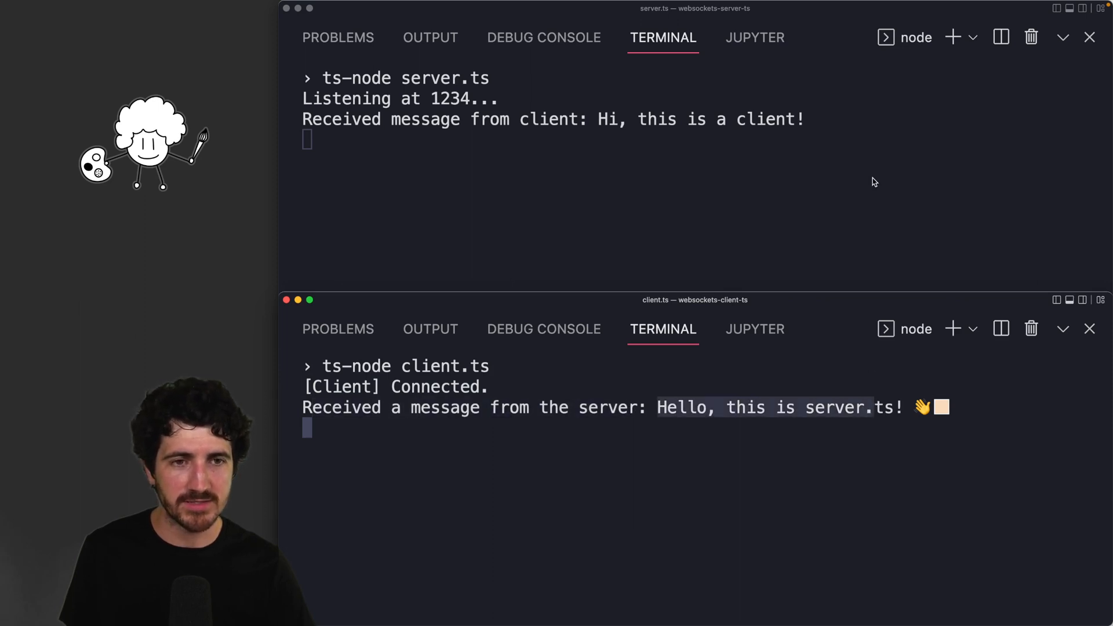
left_click(1063, 37)
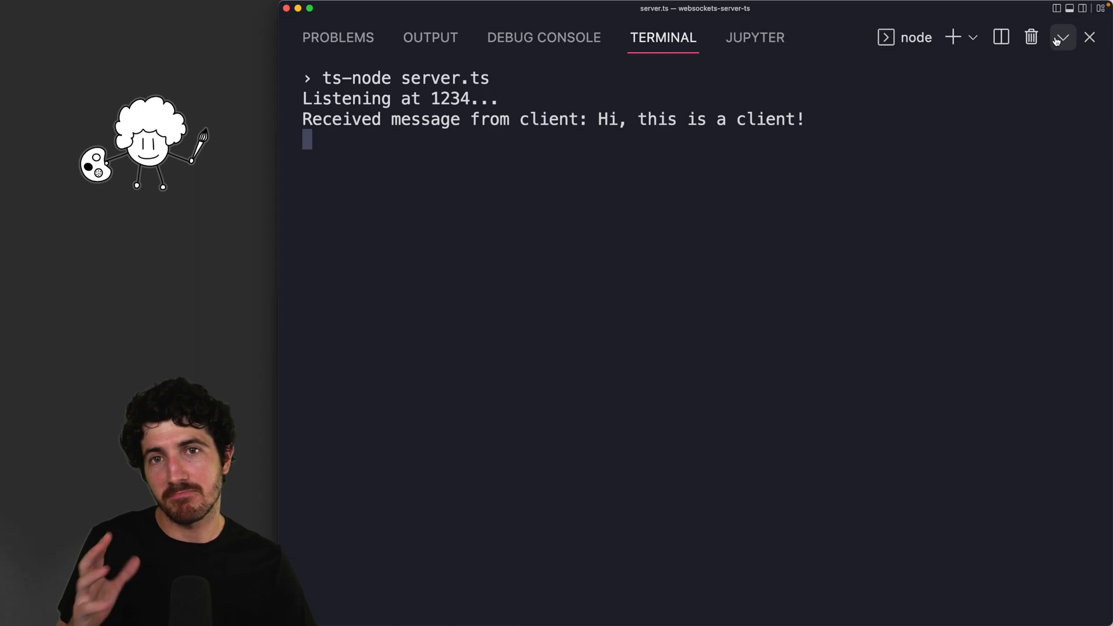